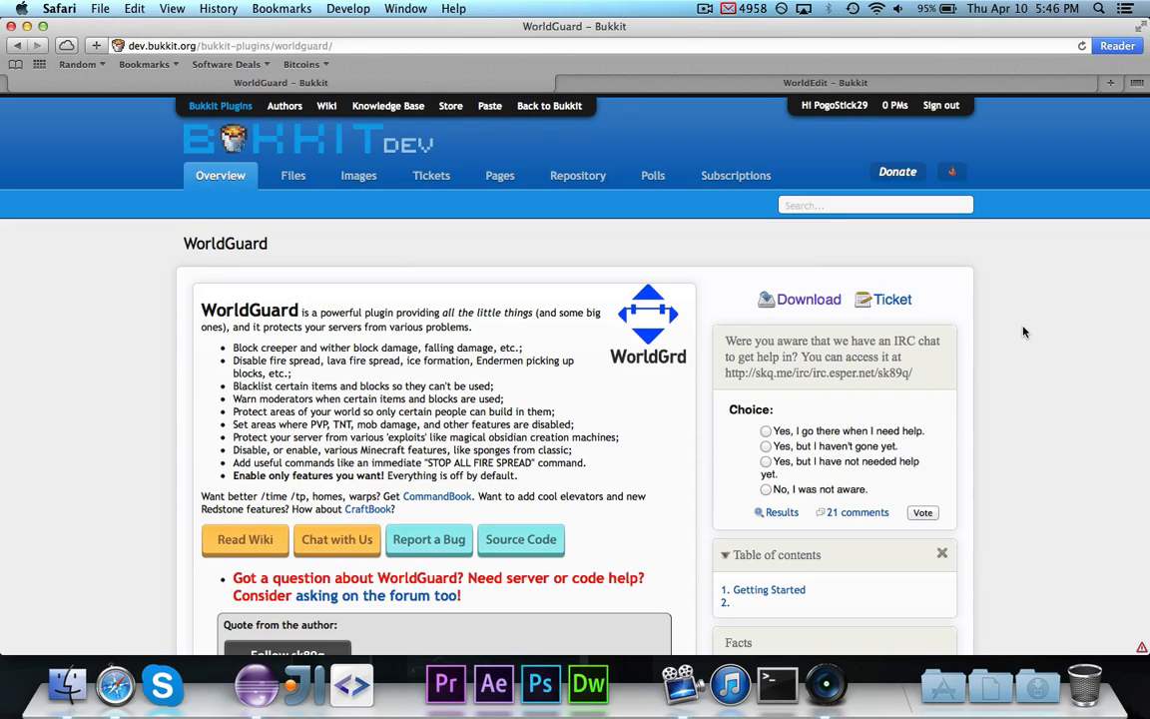
pyautogui.moveTo(1051, 317)
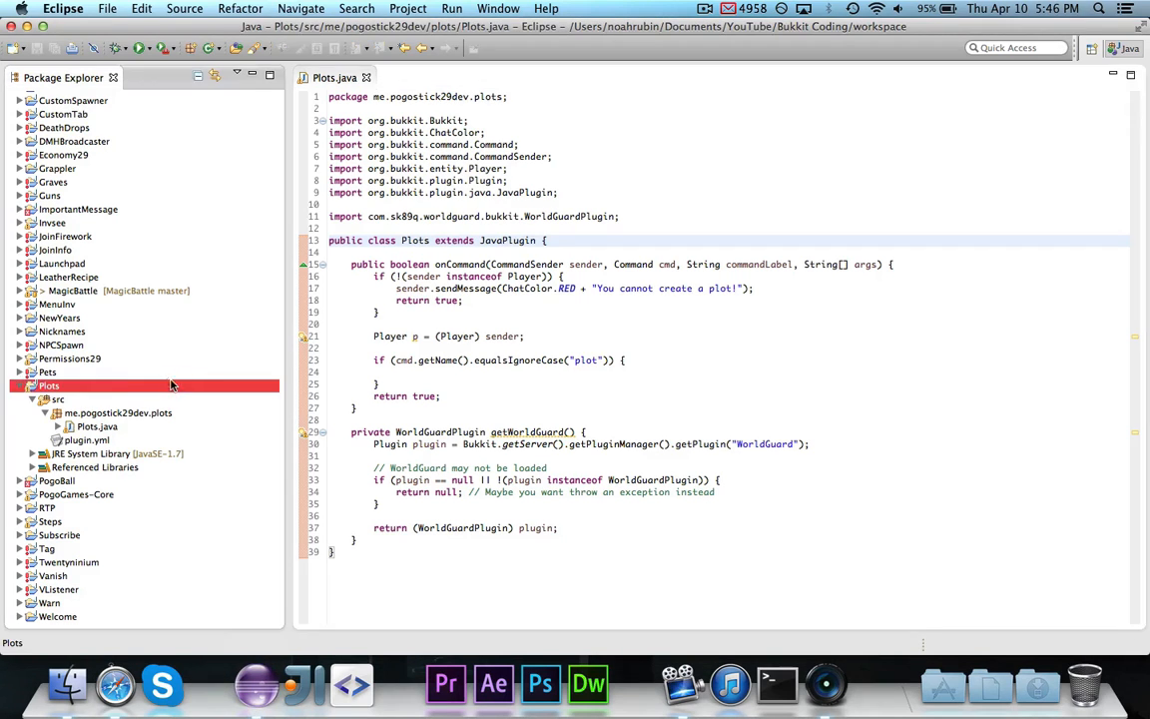
pyautogui.moveTo(175, 401)
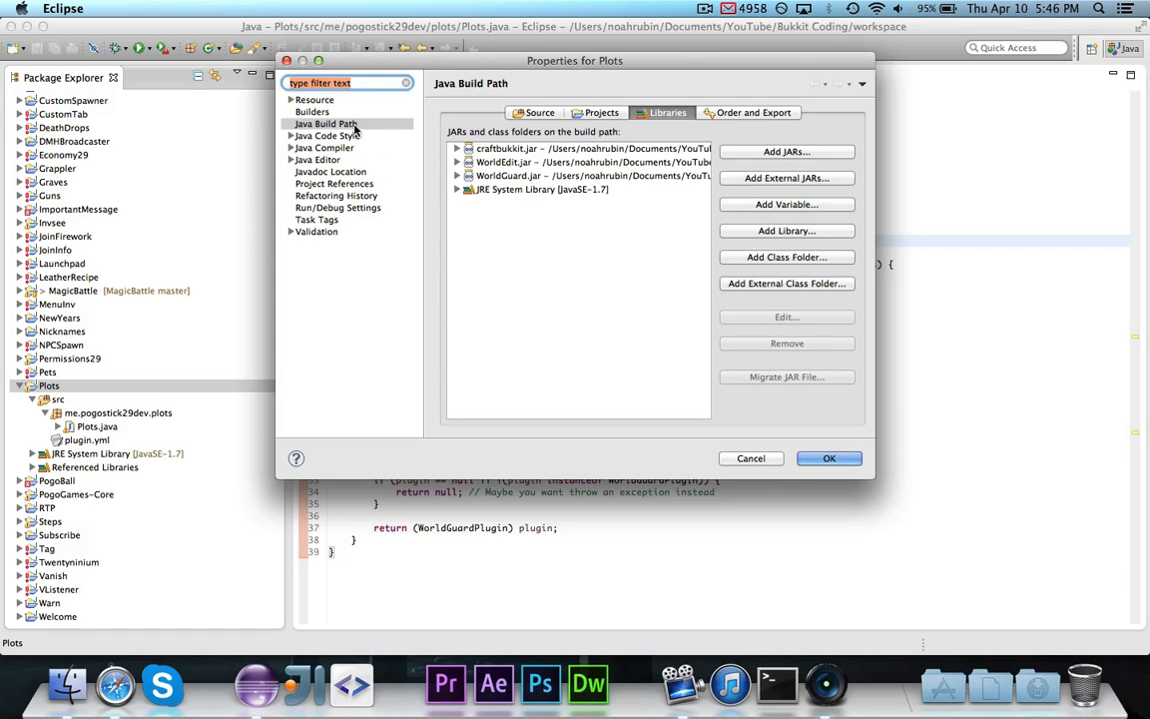
# Check the project's build path libraries, then return focus to the Plots.java code
pyautogui.click(325, 123)
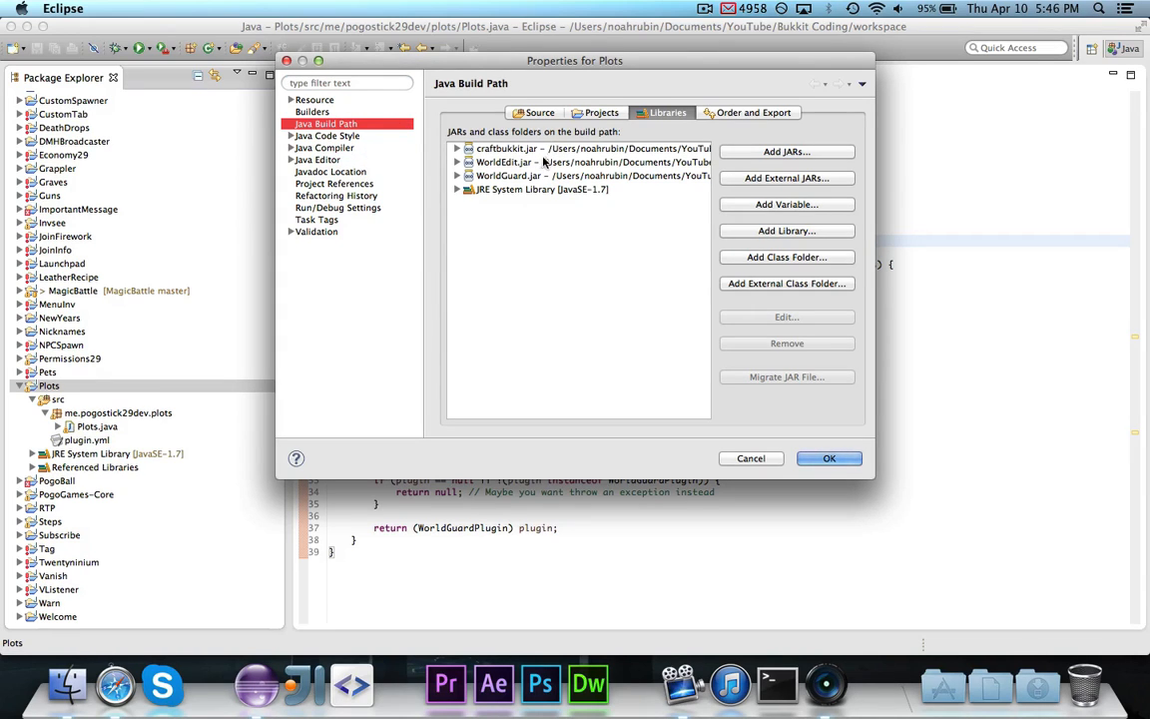
pyautogui.moveTo(523, 176)
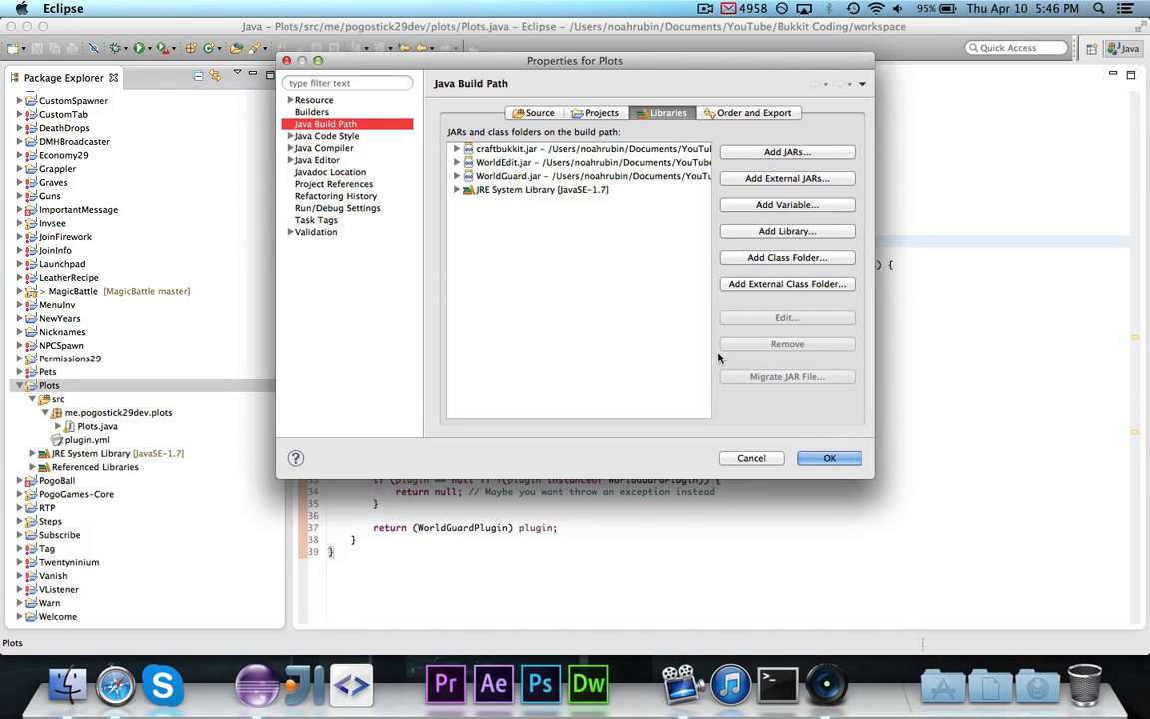
pyautogui.click(829, 457)
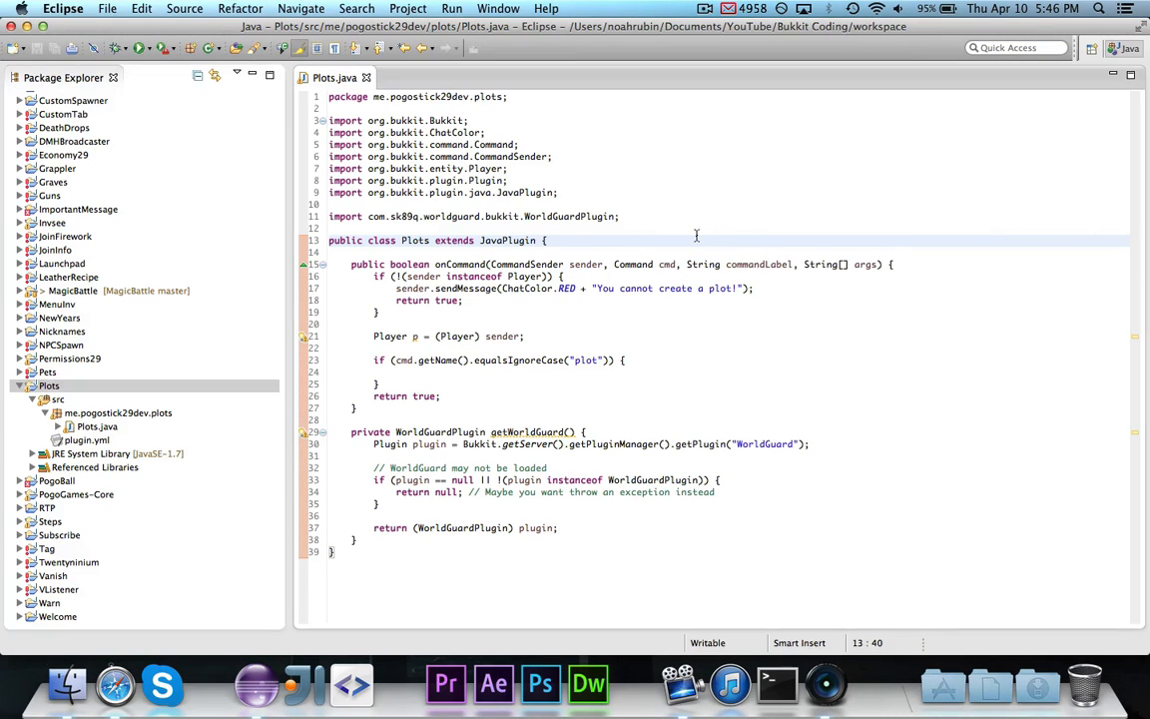
pyautogui.click(546, 239)
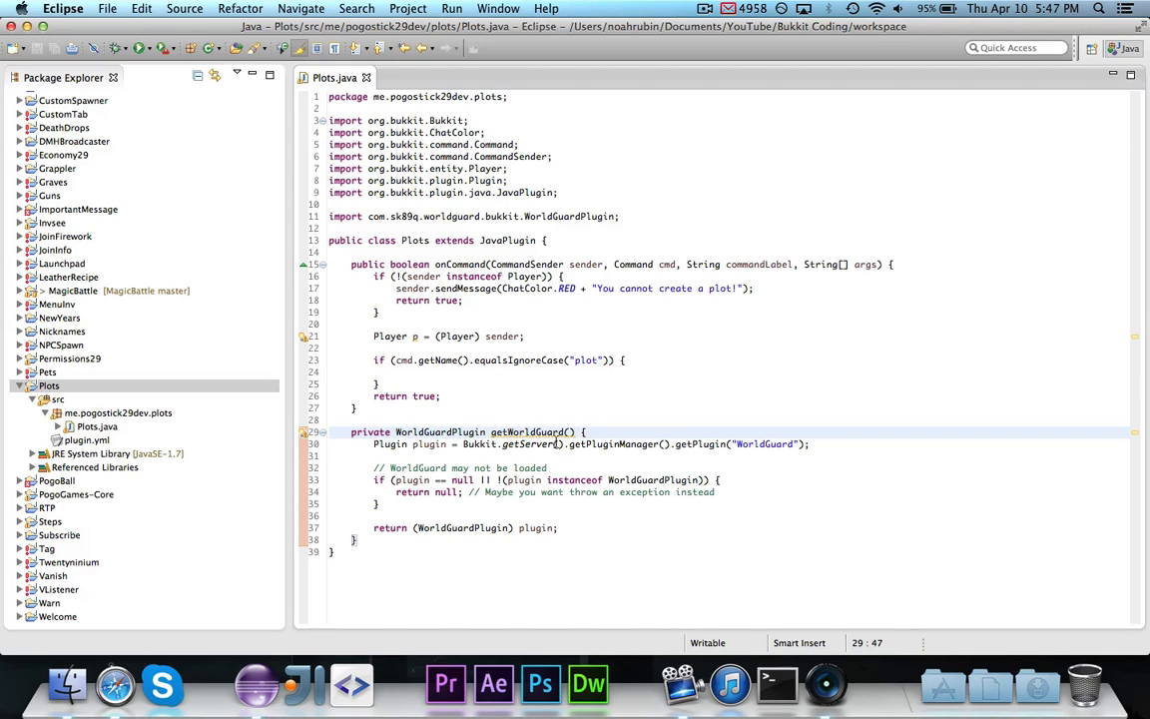
pyautogui.moveTo(828, 496)
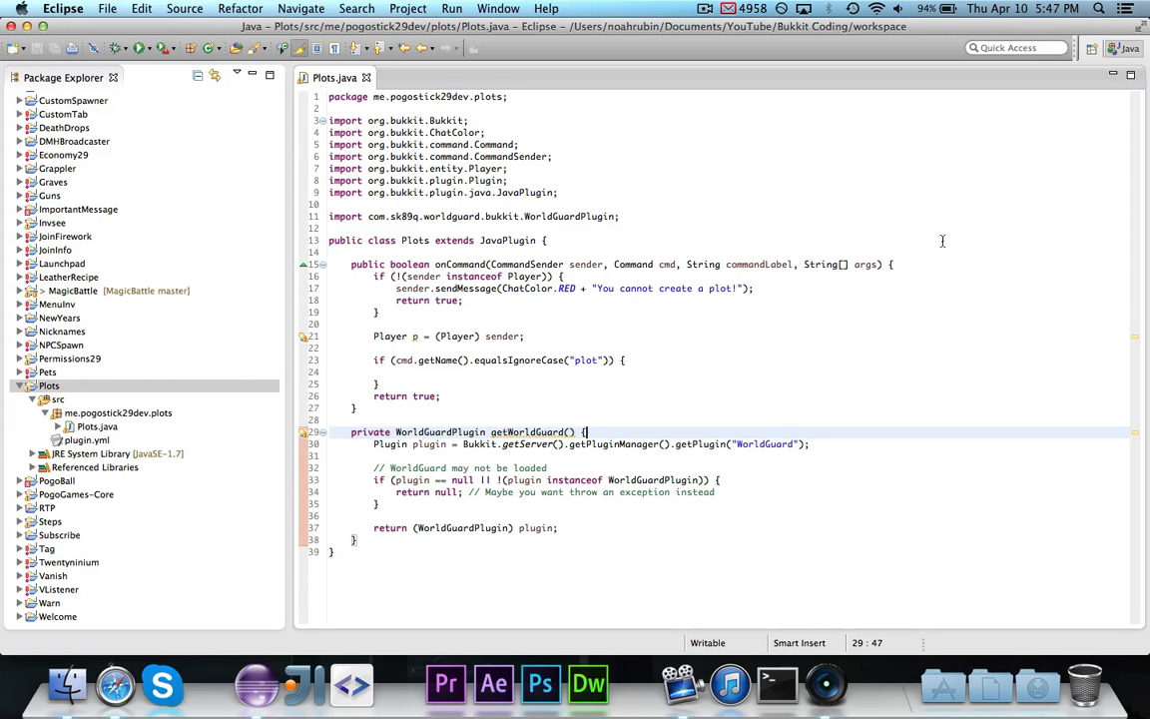
pyautogui.moveTo(938, 272)
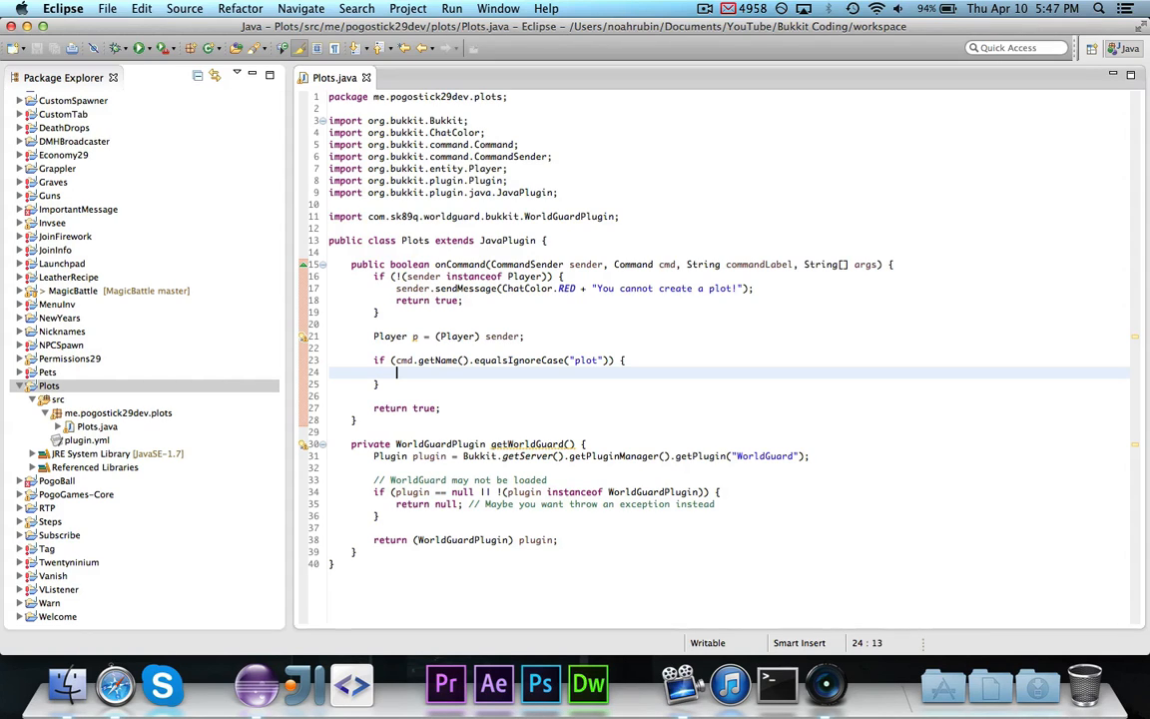
# Start a 'Selection sel =' declaration in the plot block and save the file
pyautogui.write('Selection sel')
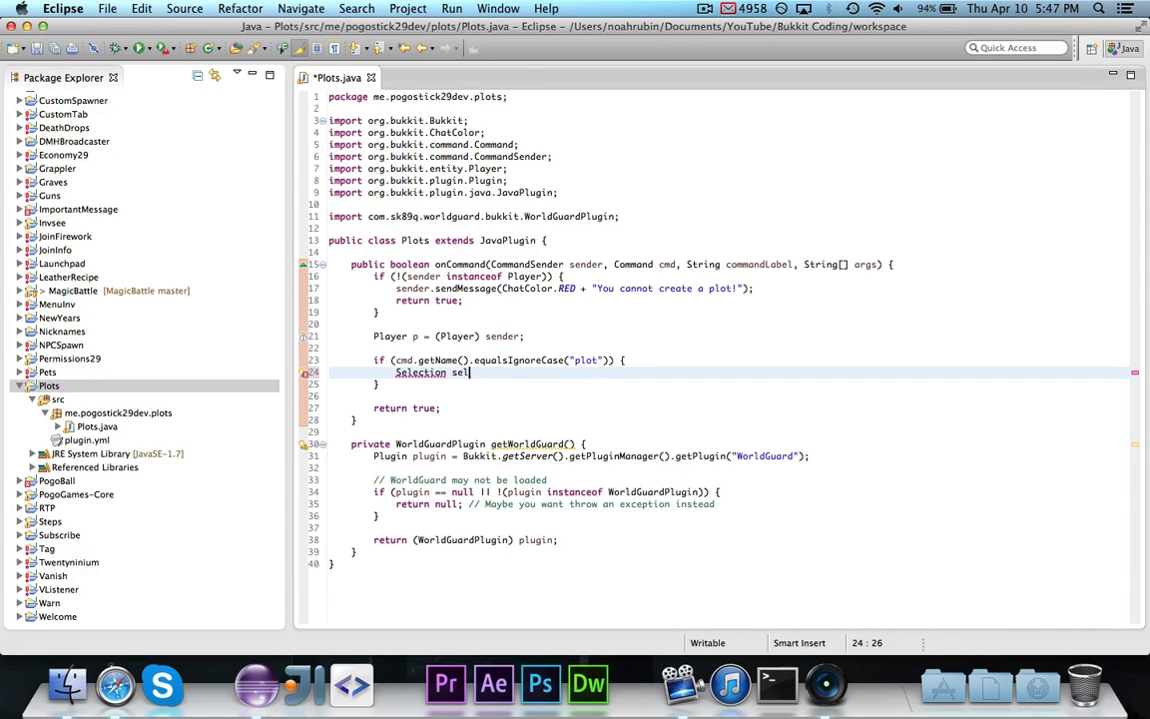
pyautogui.write('=')
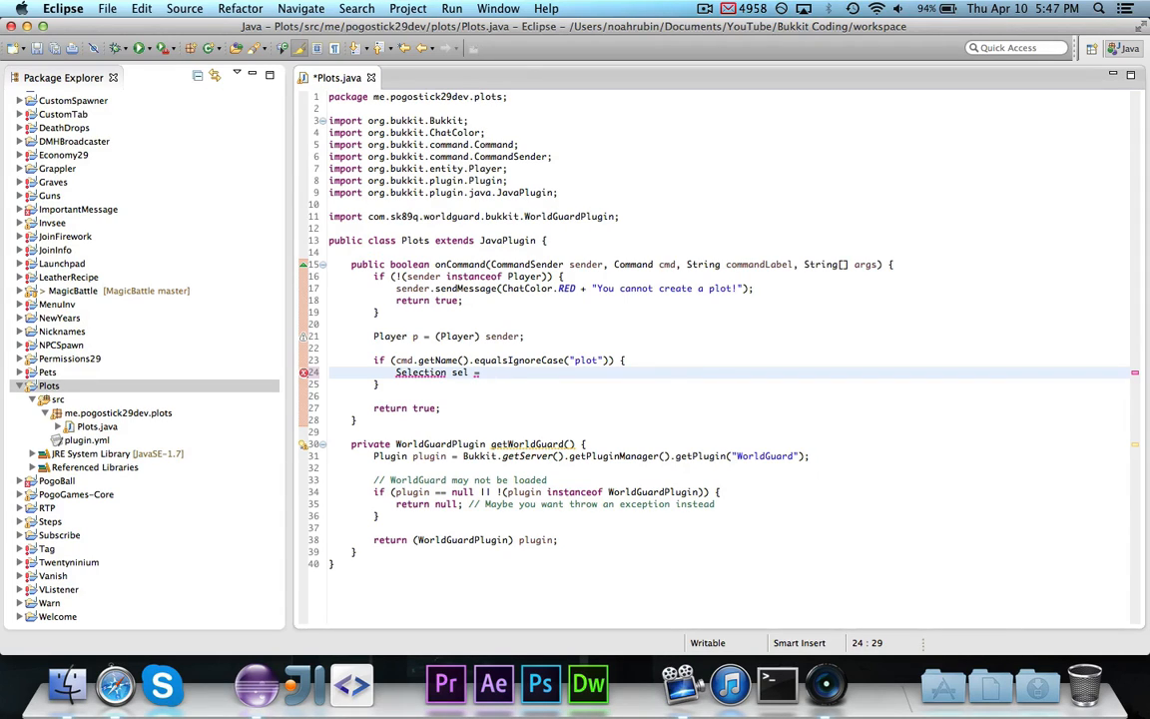
pyautogui.press('cmd+s')
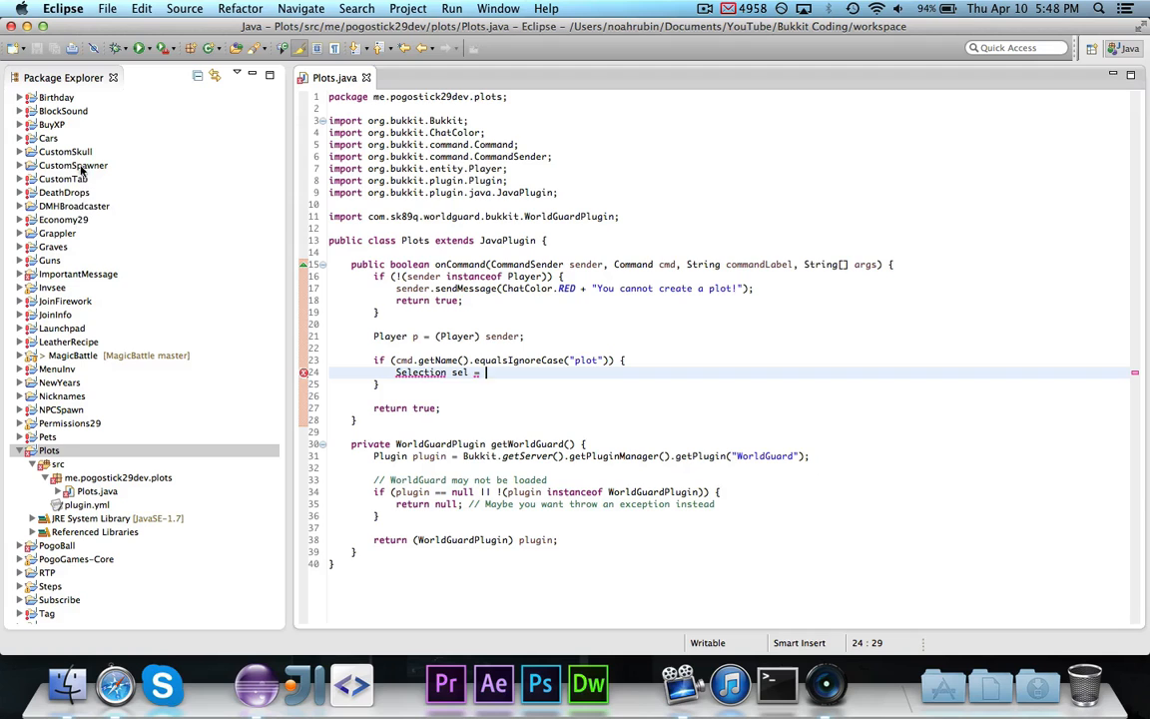
# Add a getWorldEdit helper for WorldEditPlugin and assign sel from getWorldEdit().getSelection(p)
pyautogui.click(705, 9)
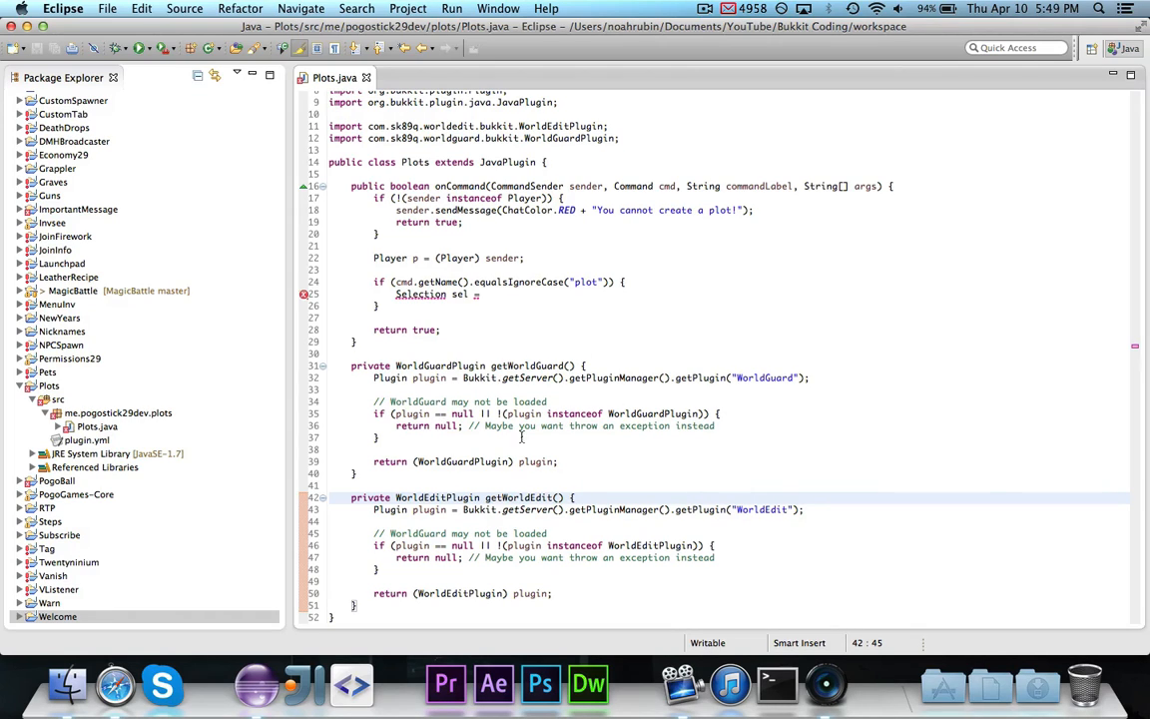
pyautogui.moveTo(824, 563)
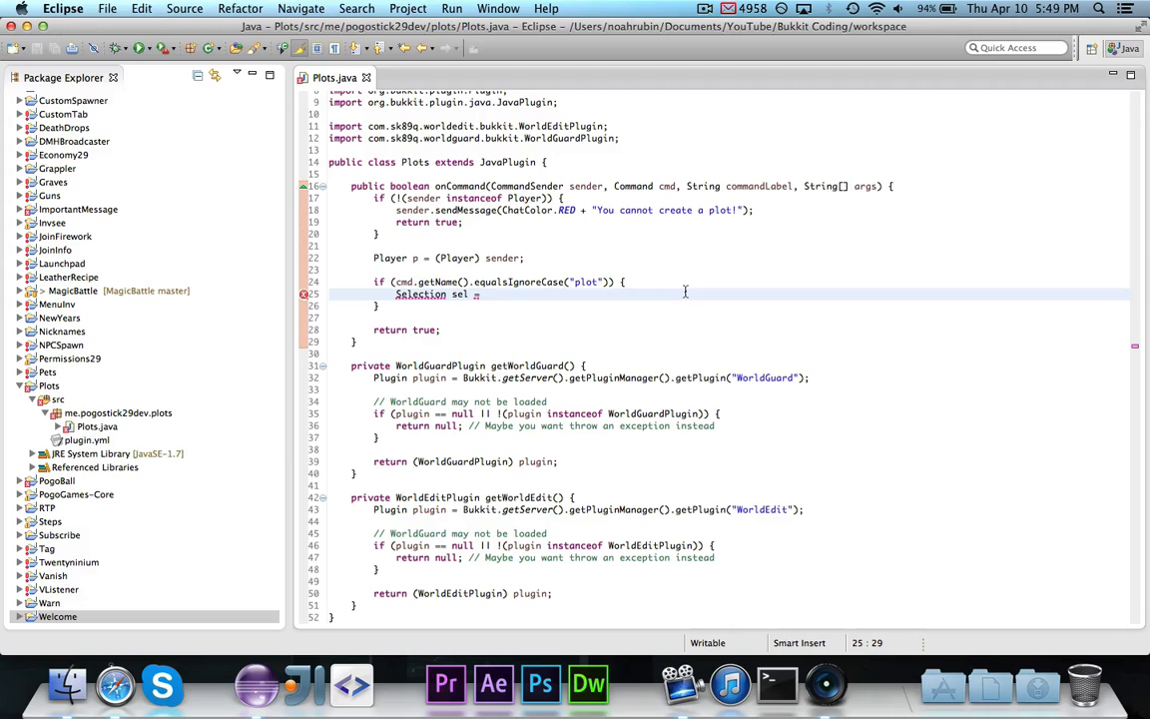
pyautogui.write('getWorldEdit().getSelection(p);')
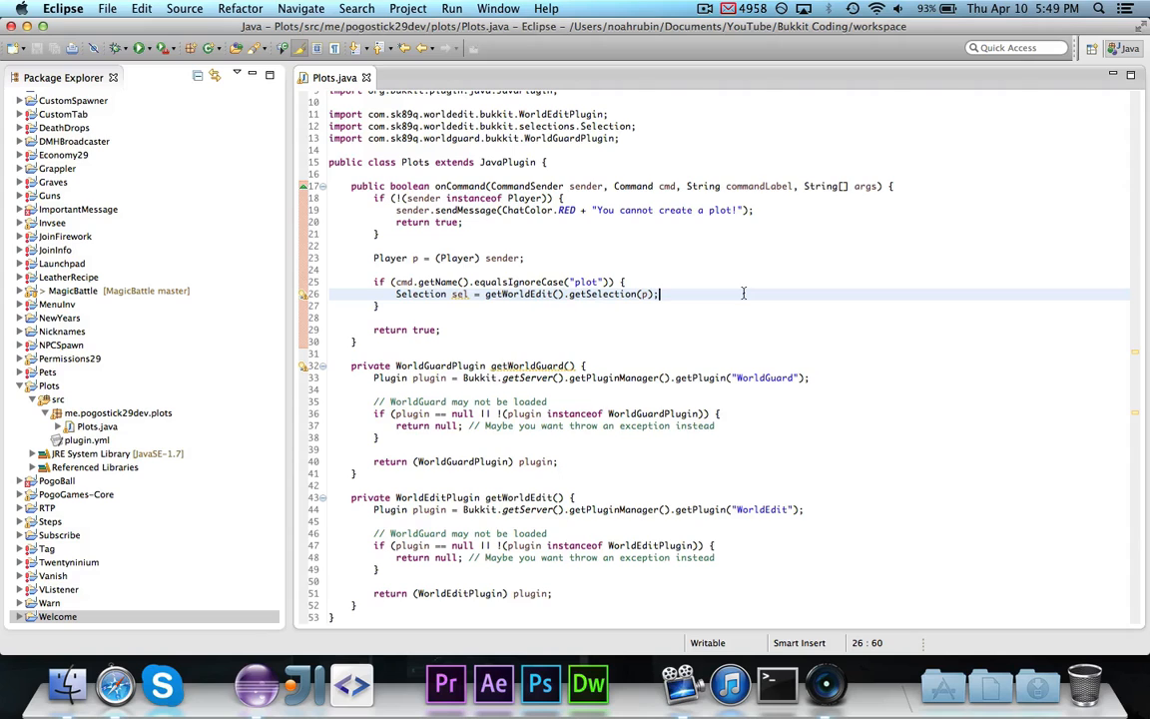
# When sel is null, send a red 'You must make a selection!' message and return true
pyautogui.write('if (sel == null) {')
pyautogui.write('p.sendMessage(ChatColor.RED + "");')
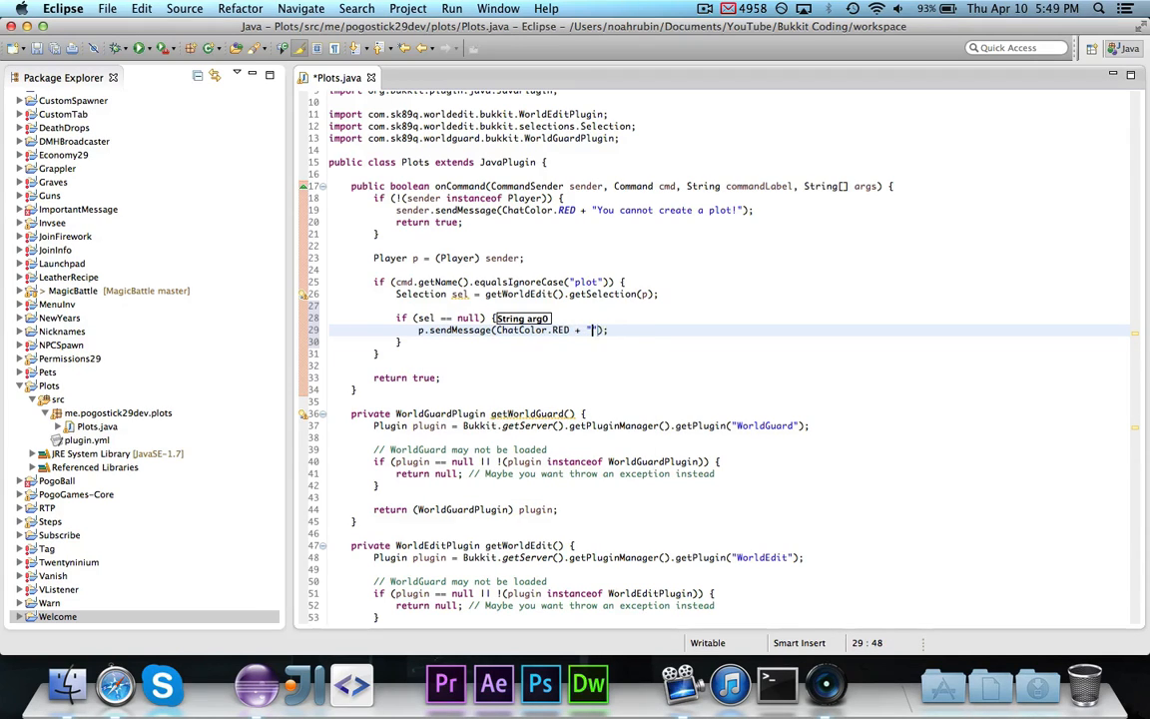
pyautogui.write('You must make a selection!')
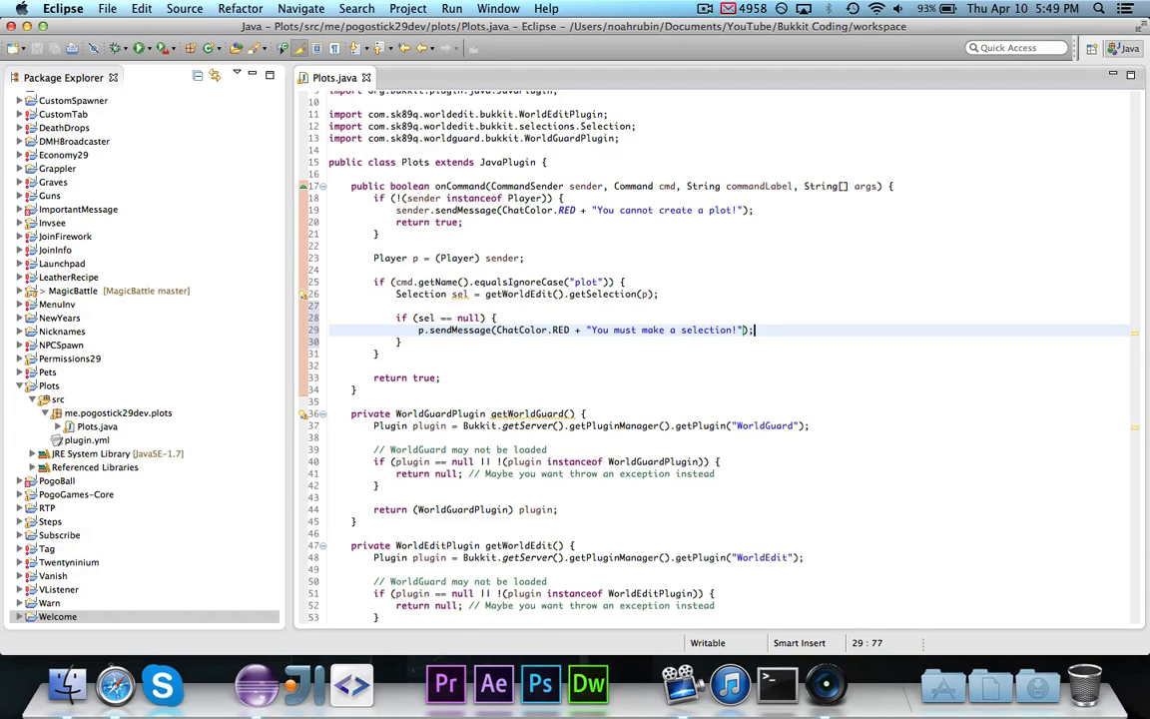
pyautogui.write('return true;')
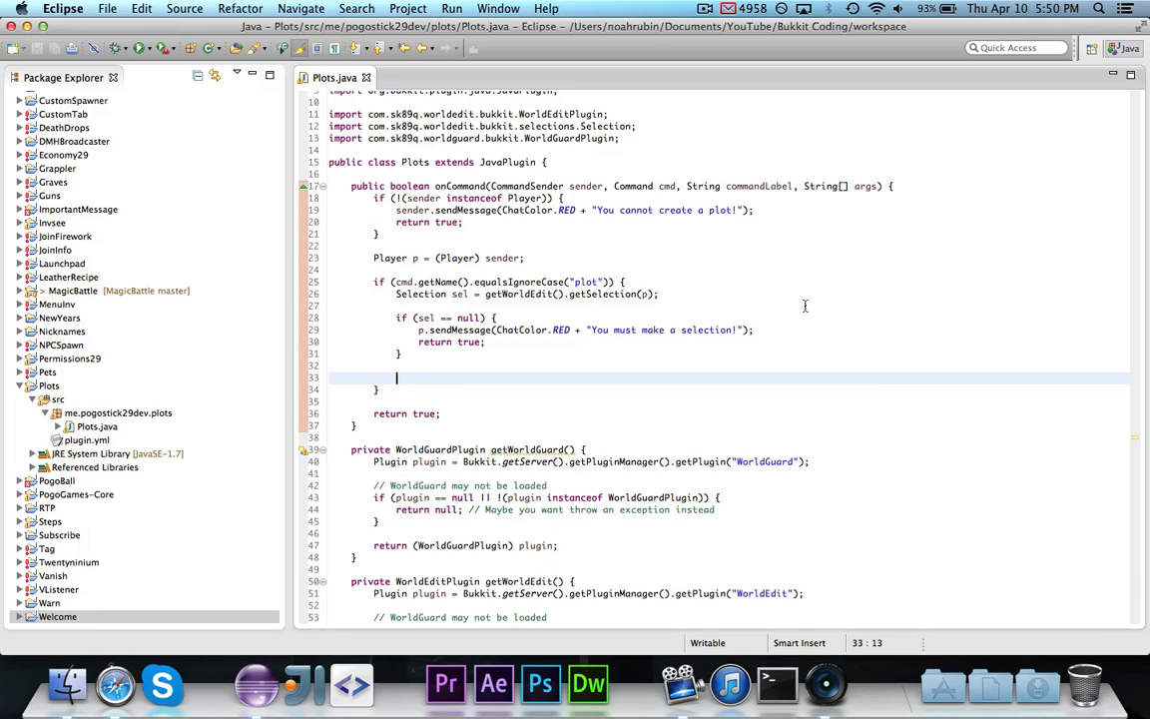
# Begin a 'ProtectedRegion region = new' line and view ProtectedCuboidRegion's decompiled constructor
pyautogui.write('Protected')
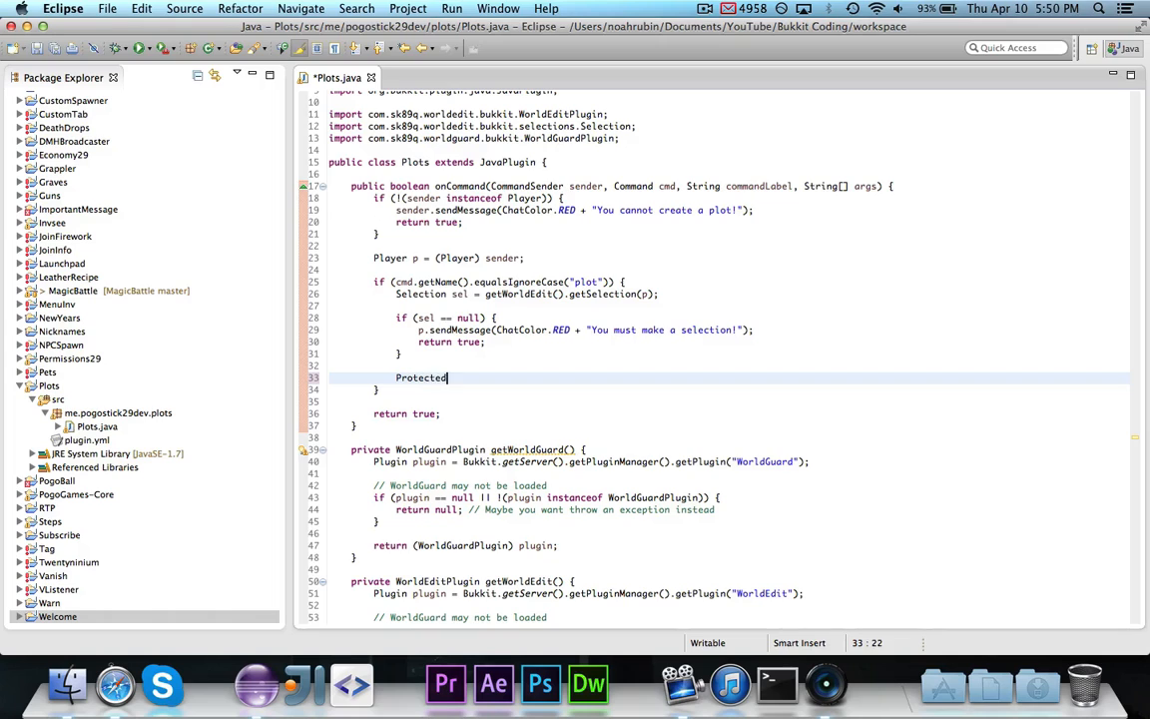
pyautogui.write('Region region = new ProtectedRegion();')
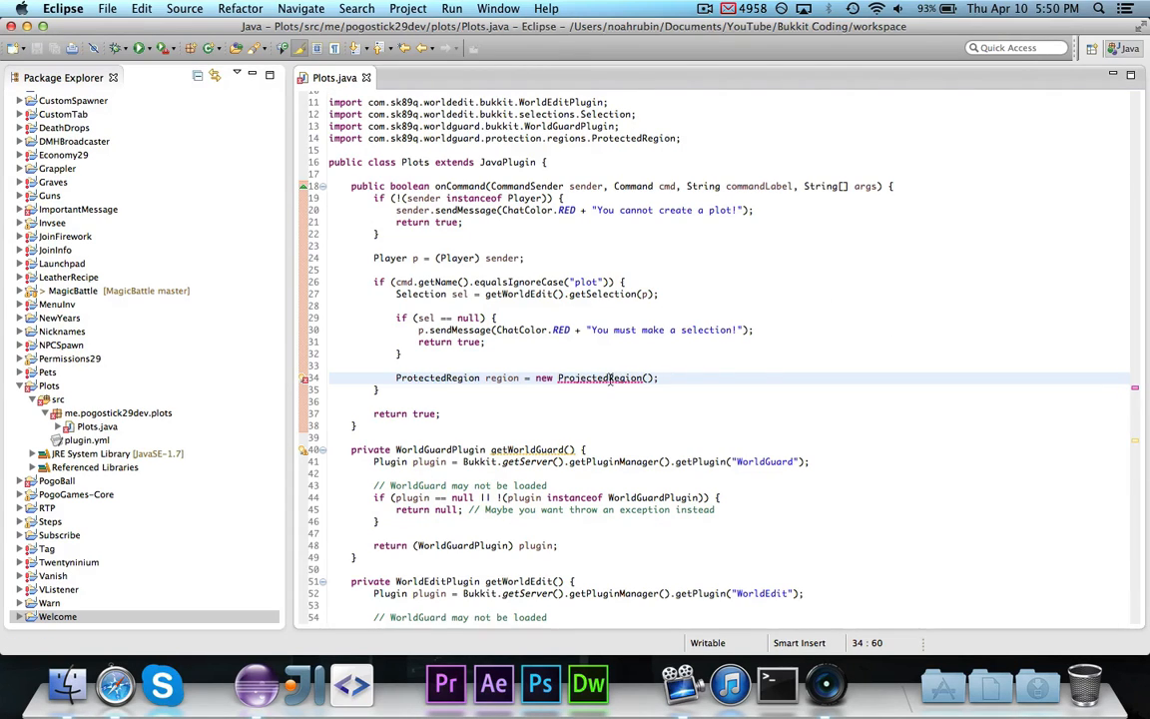
pyautogui.click(607, 377)
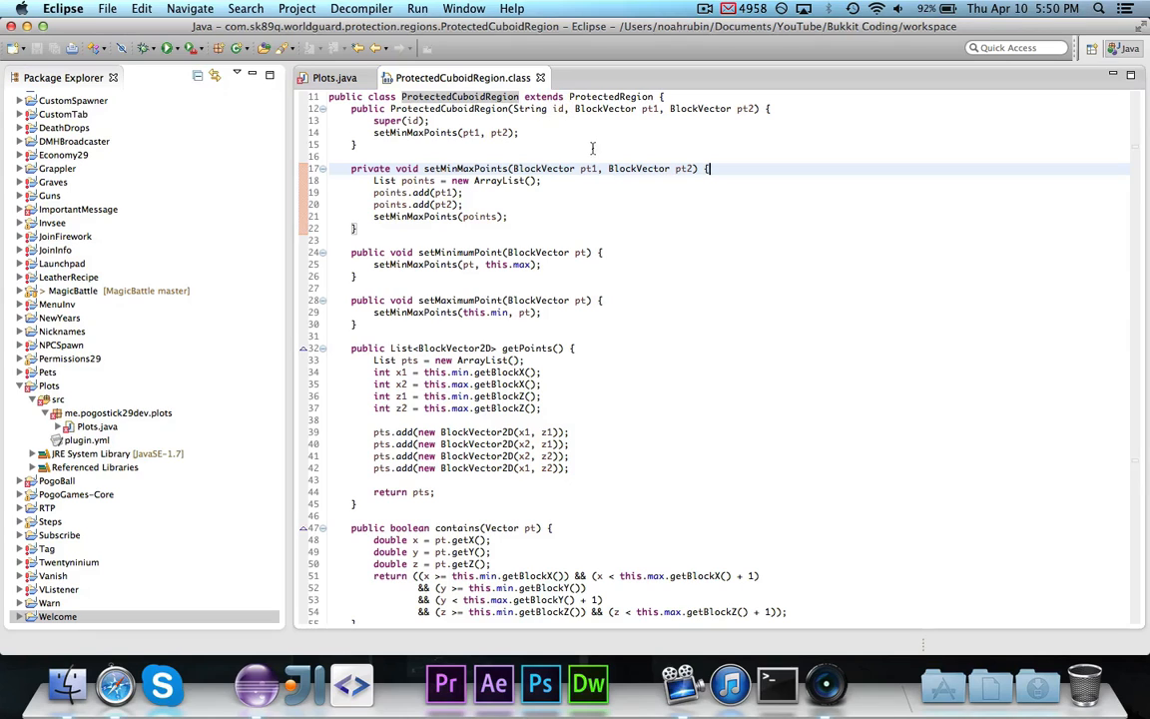
# Build region "plot_" plus player name from the selection's min/max vectors, and save
pyautogui.click(333, 77)
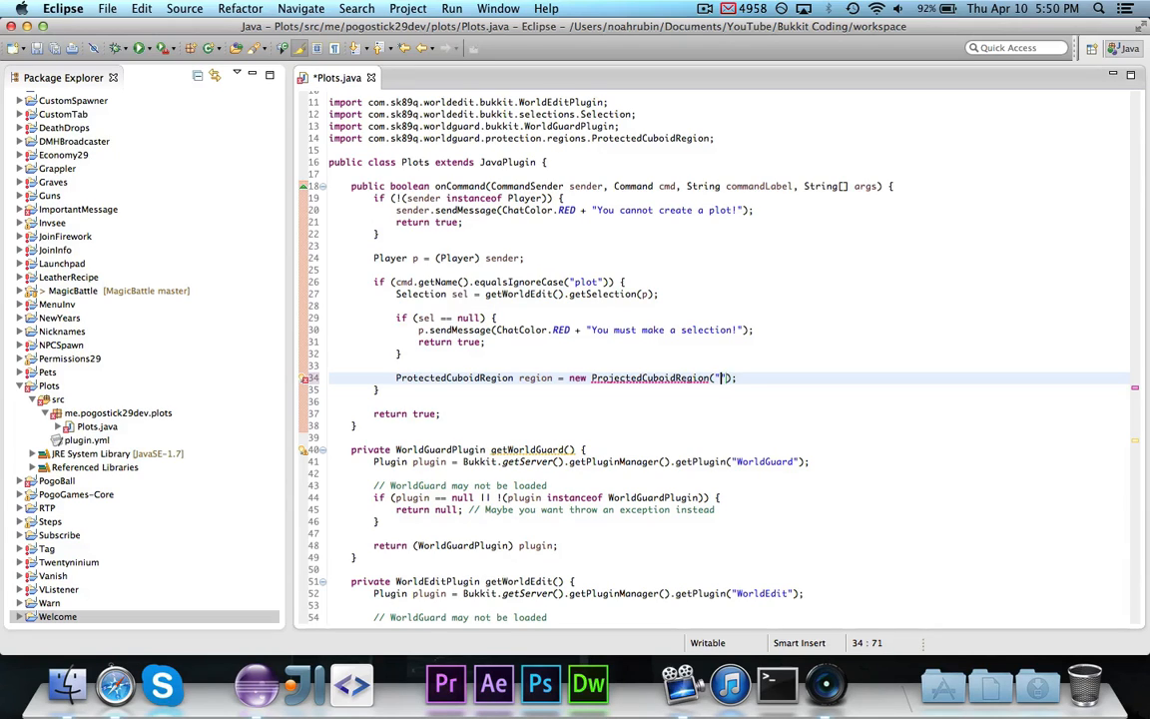
pyautogui.write('plot')
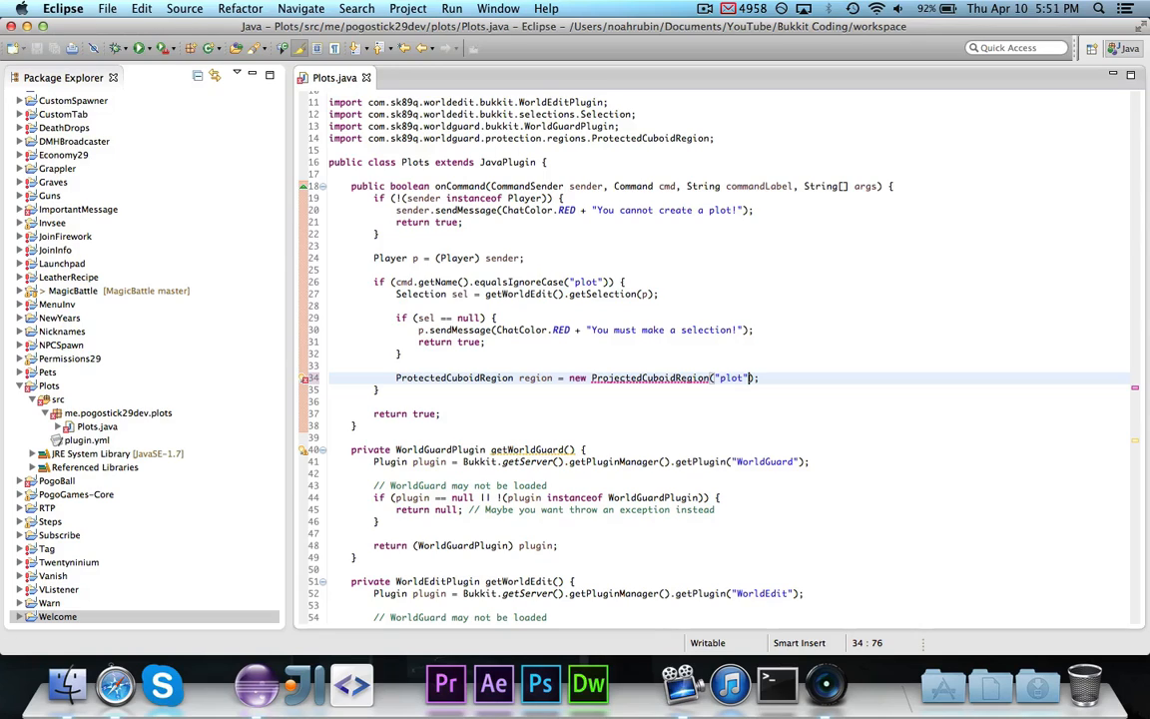
pyautogui.write('+')
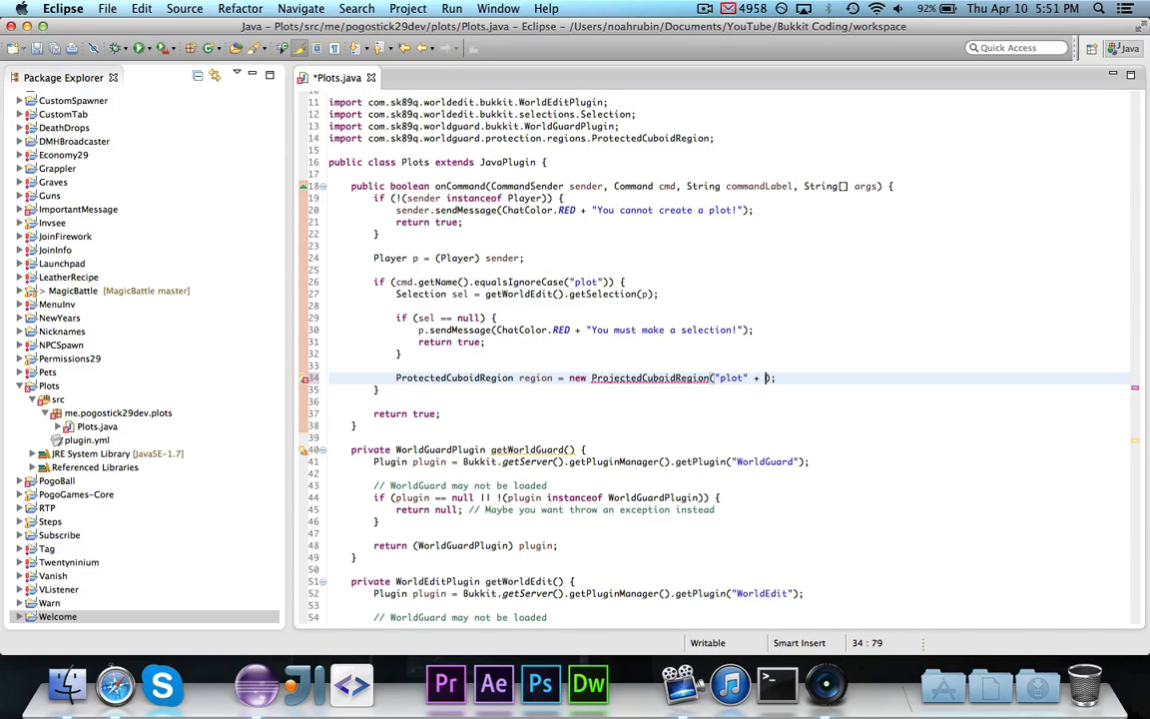
pyautogui.write('_" + p.getName(')
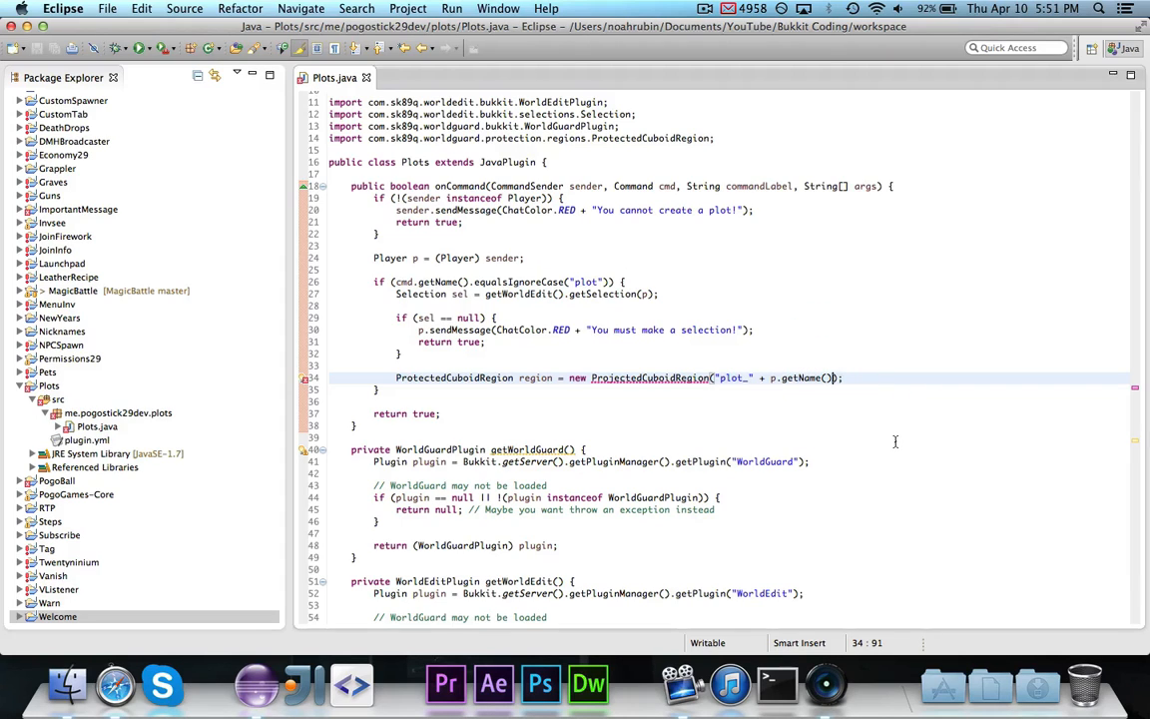
pyautogui.write(',')
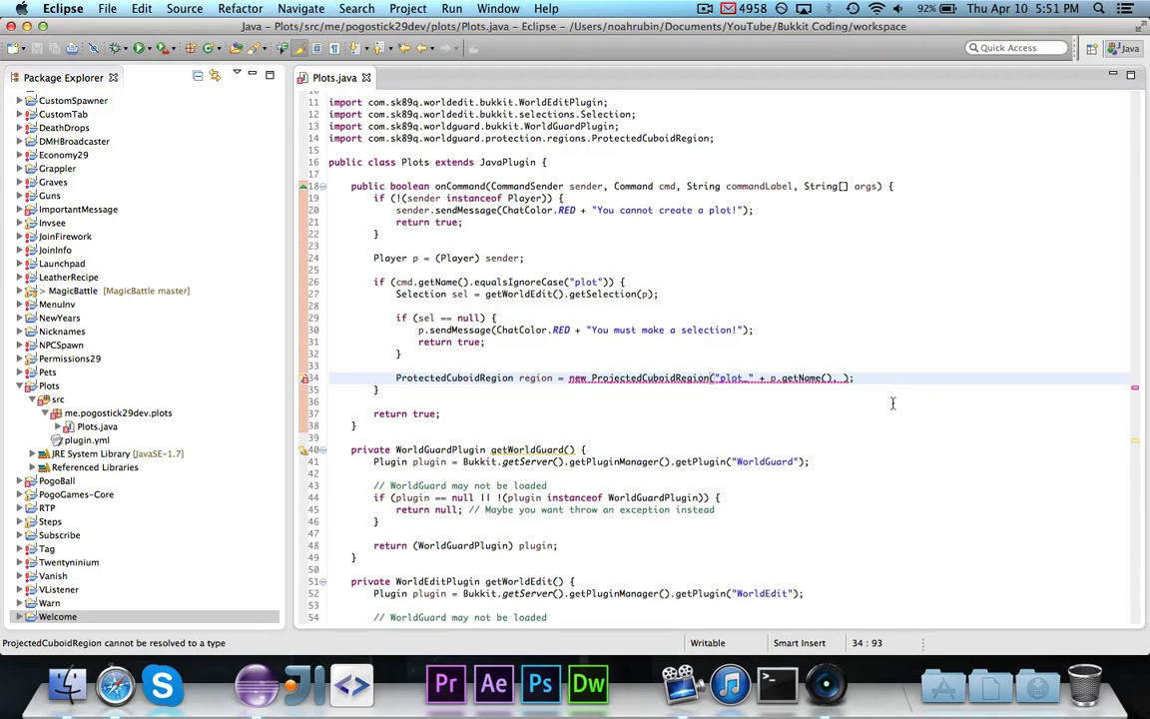
pyautogui.write('sel.getMinimumPoint(),')
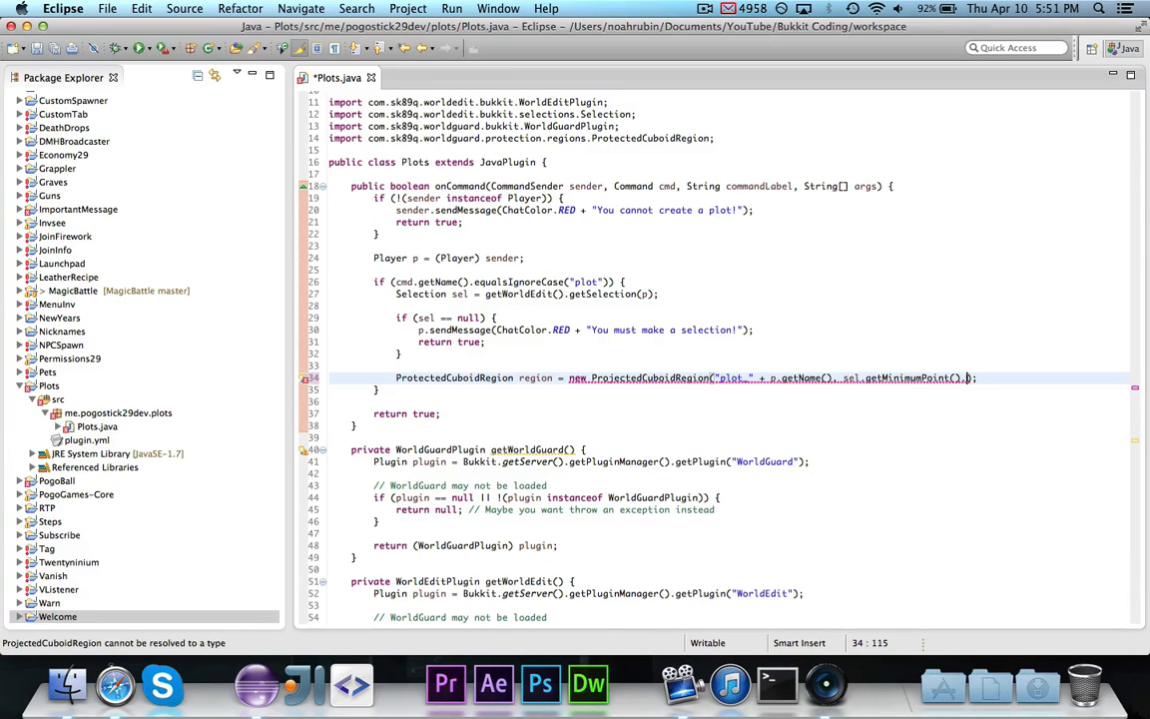
pyautogui.write('.toVector(), sel.getMaximumPoint().toVector(')
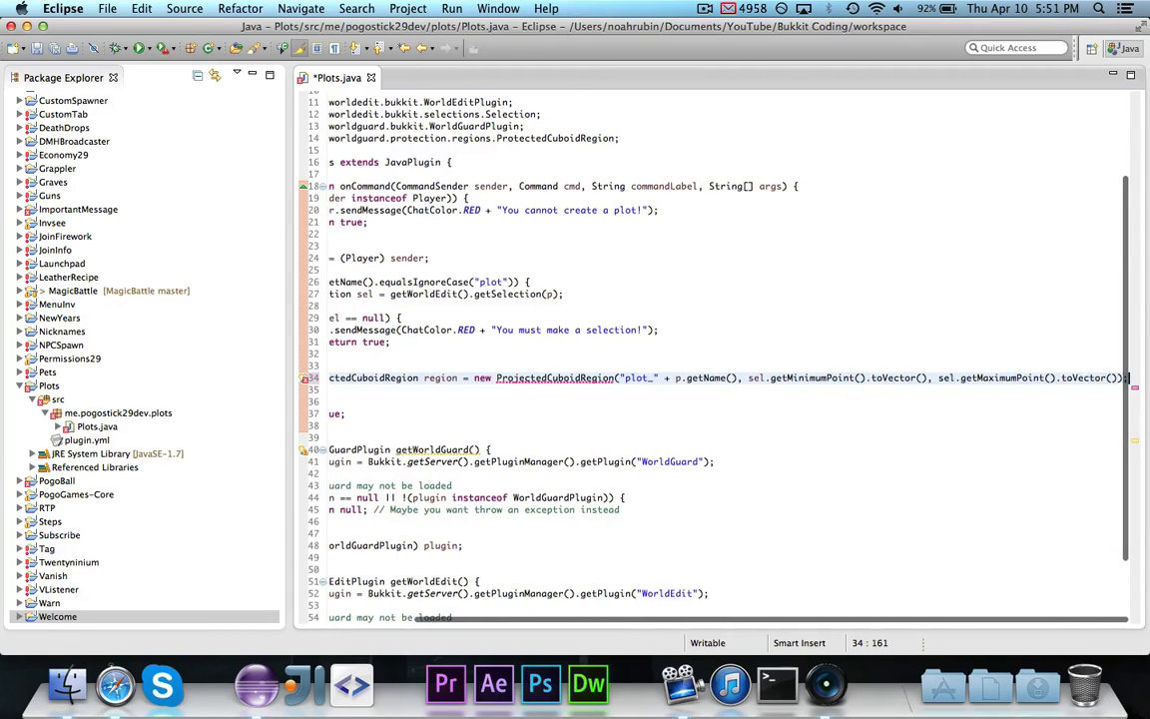
pyautogui.press('cmd+s')
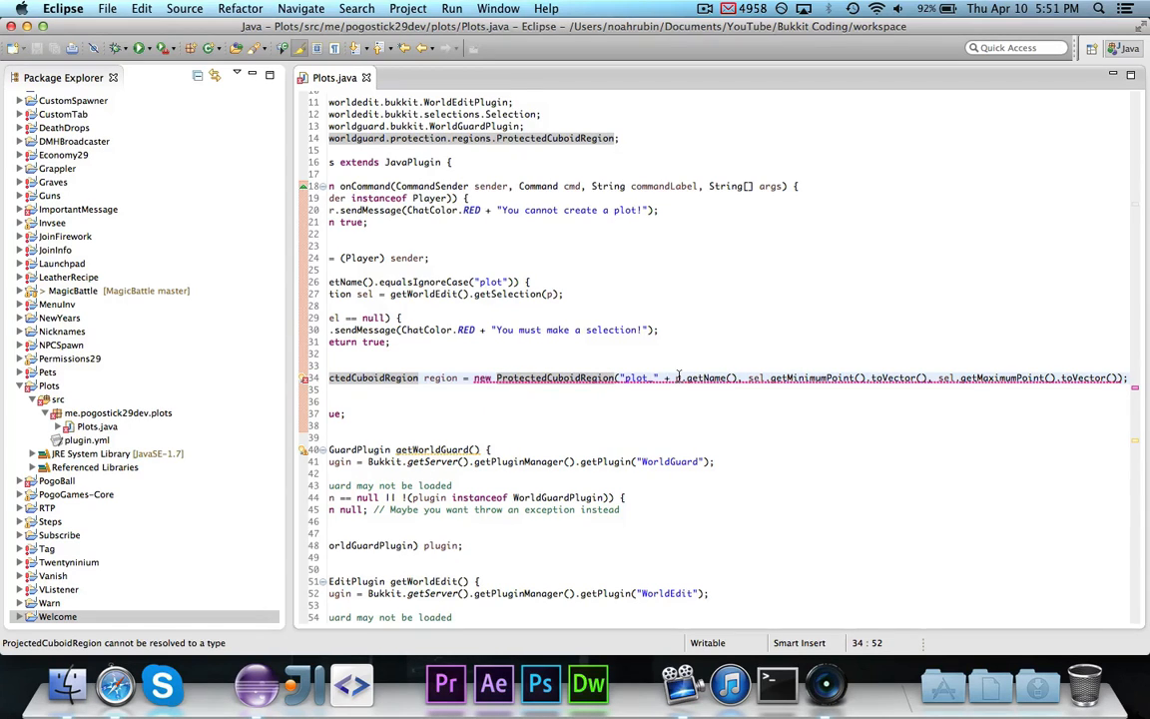
pyautogui.moveTo(679, 377)
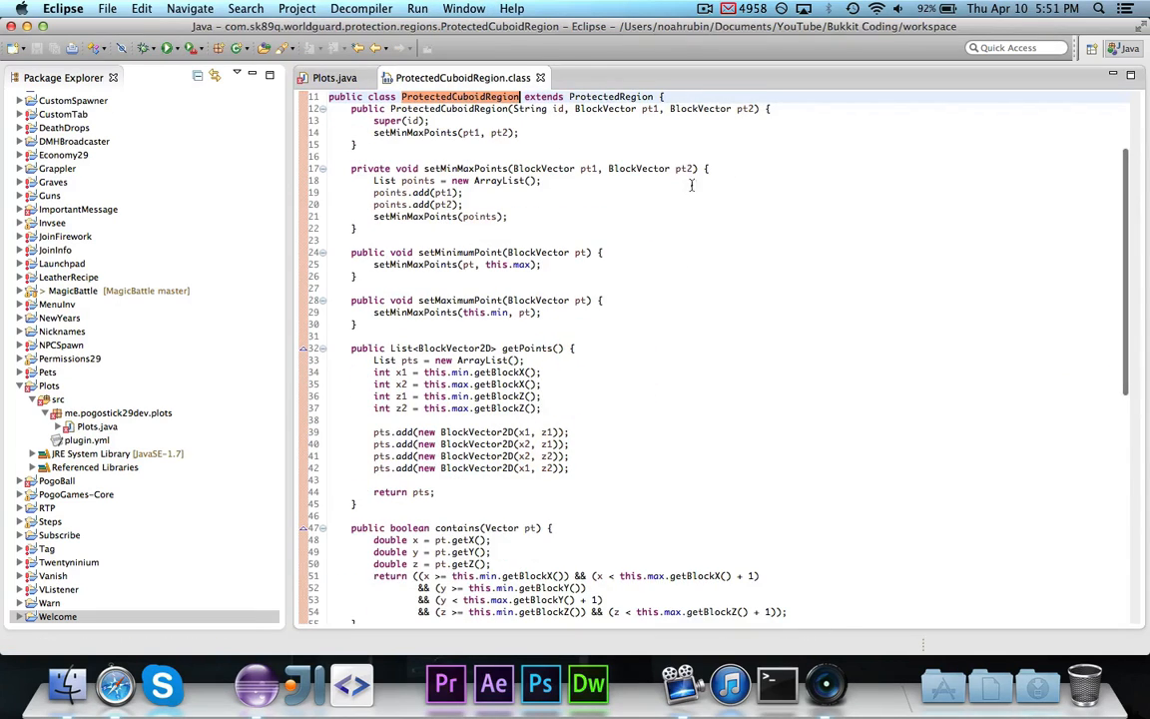
# Return to the Plots.java tab to continue the region line
pyautogui.click(334, 76)
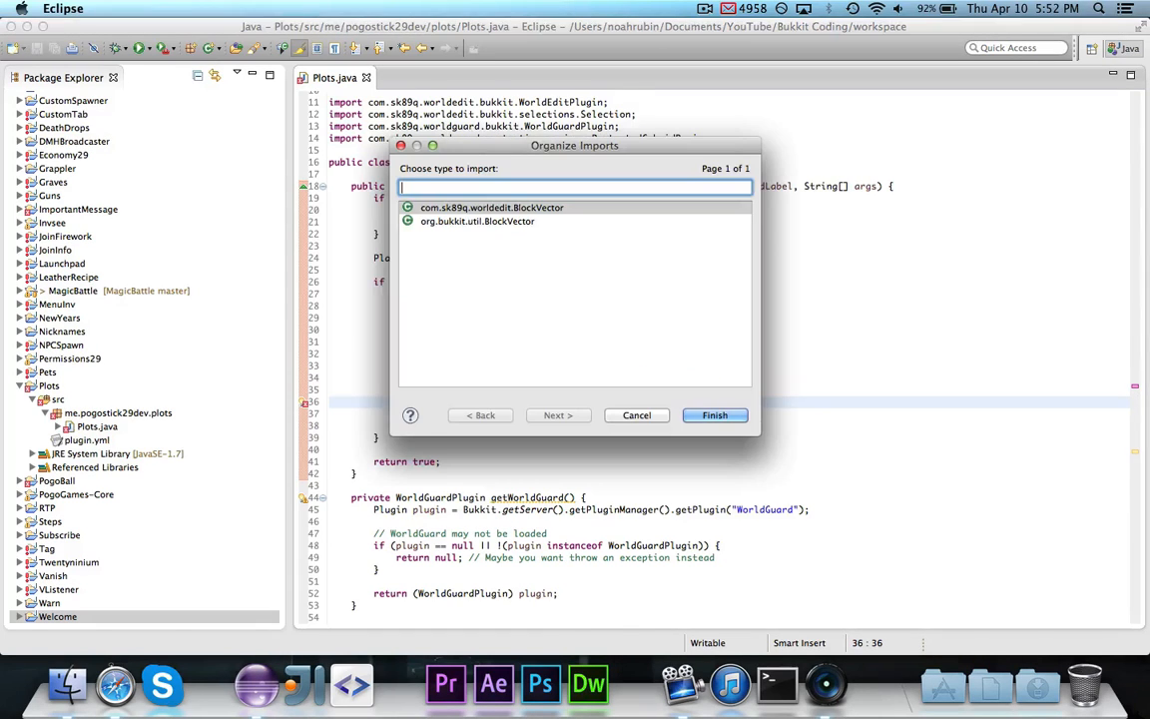
# Import WorldEdit's BlockVector and build the region from getNativeMinimumPoint() and getNativeMaximumPoint()
pyautogui.click(715, 415)
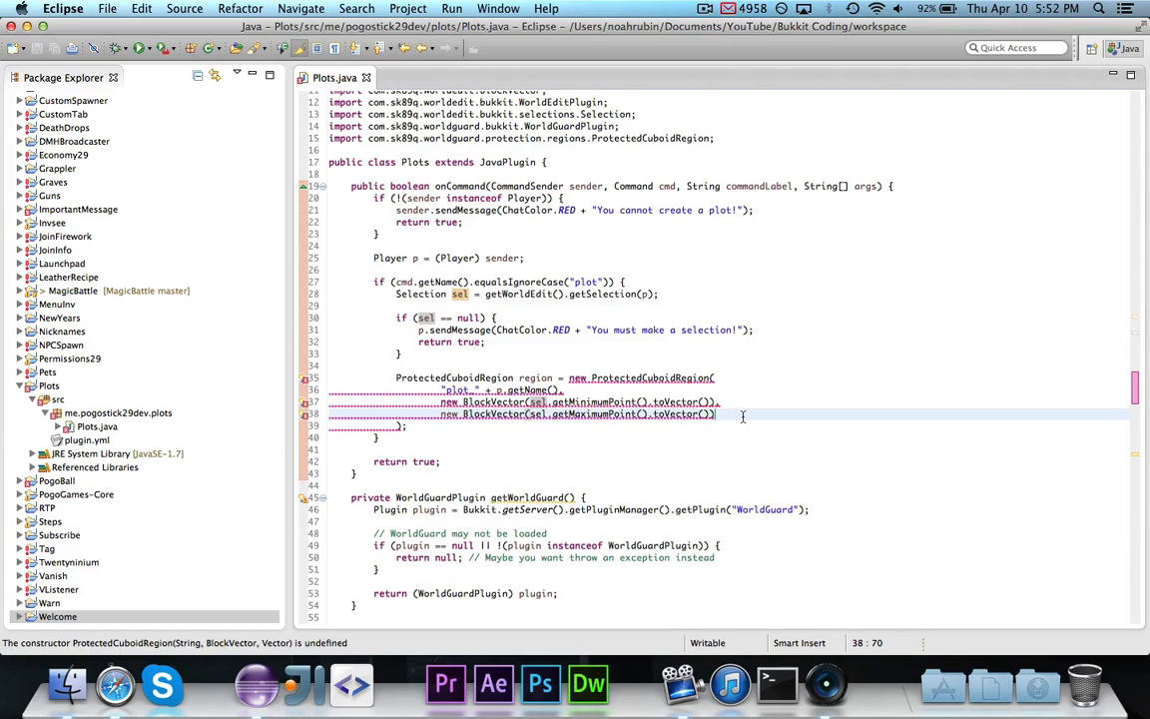
pyautogui.moveTo(659, 415)
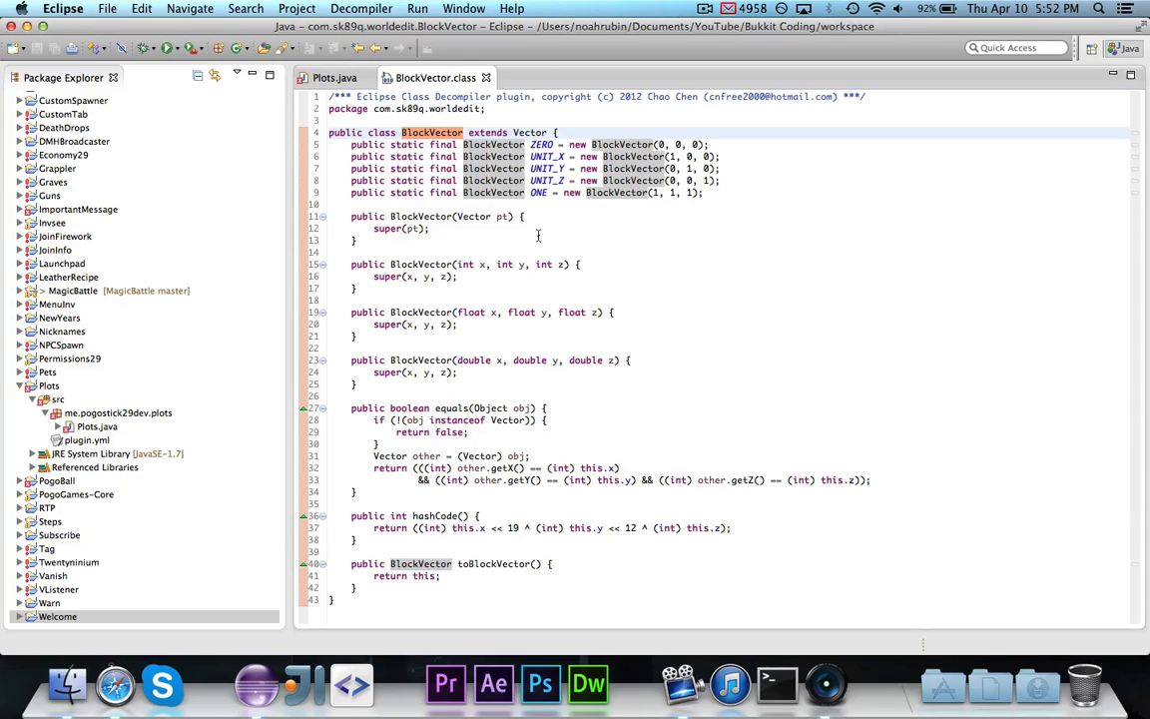
pyautogui.click(335, 78)
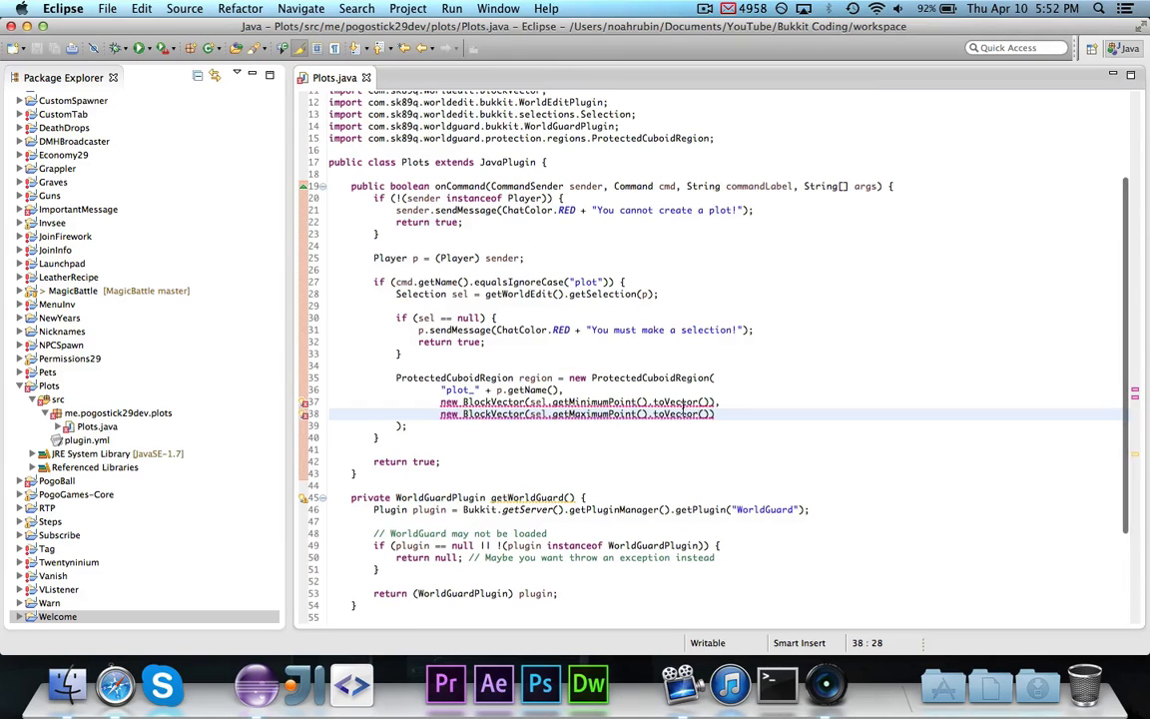
pyautogui.moveTo(479, 413)
pyautogui.write('.toBlockVector(')
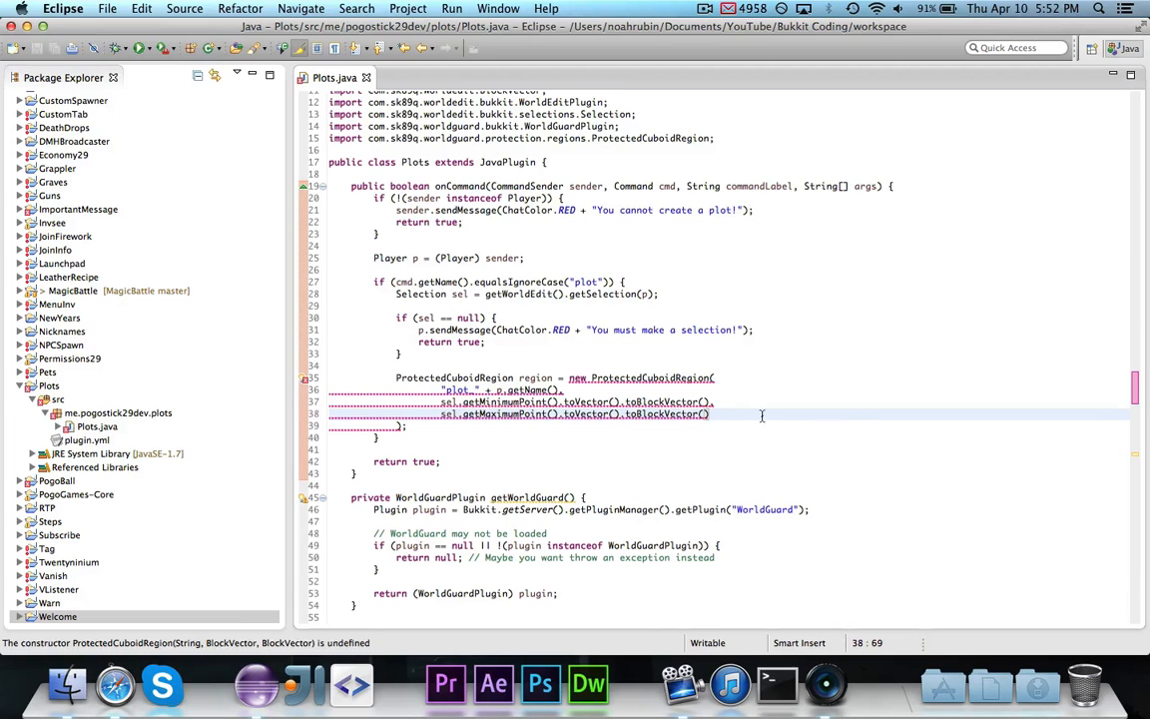
pyautogui.moveTo(709, 413)
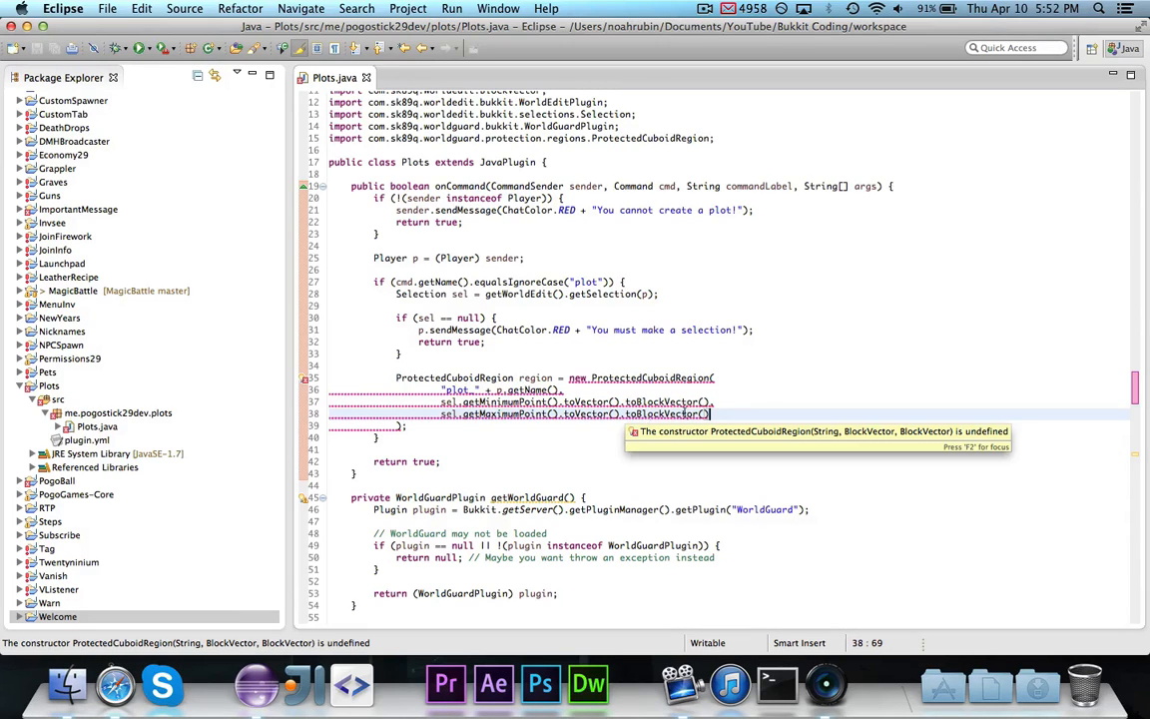
pyautogui.click(704, 8)
pyautogui.write('new BlockVector(sel.getNativeMinimumPoint()')
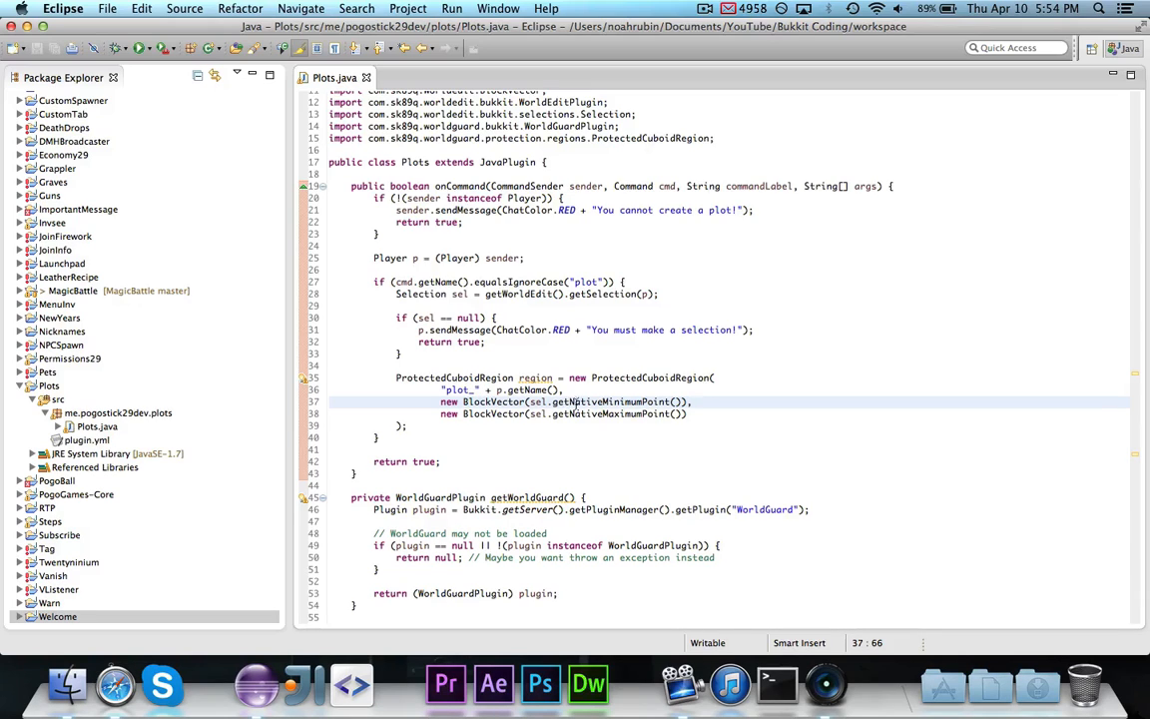
pyautogui.click(735, 413)
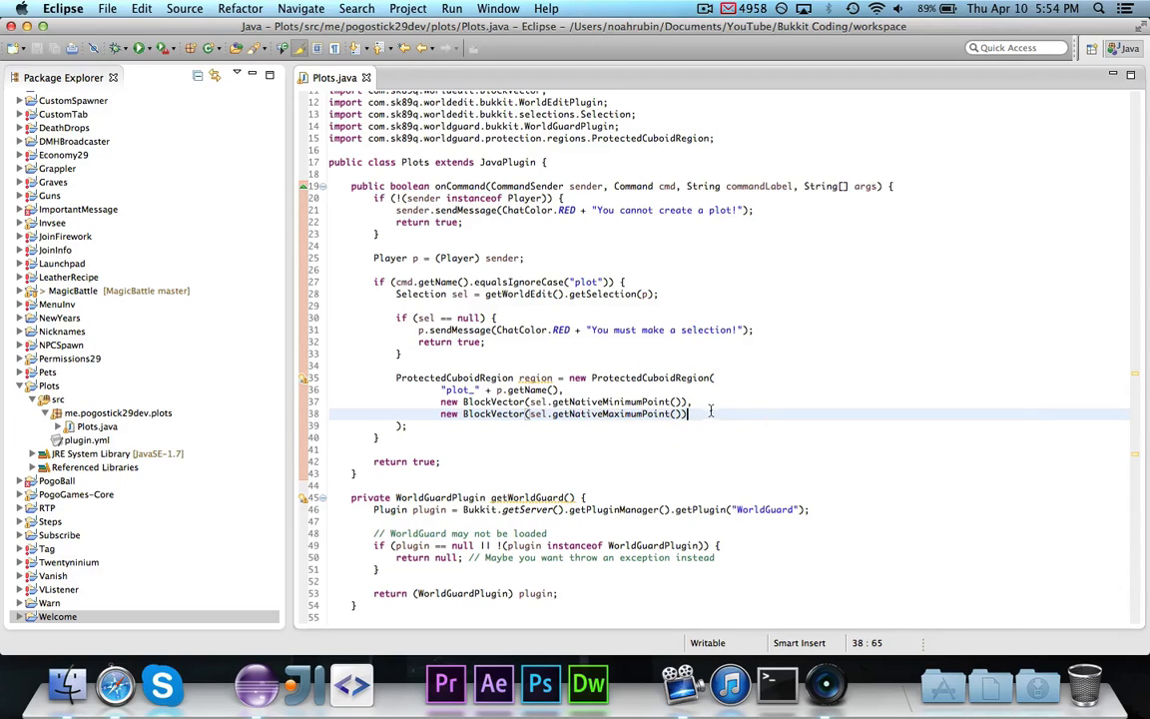
pyautogui.doubleClick(599, 413)
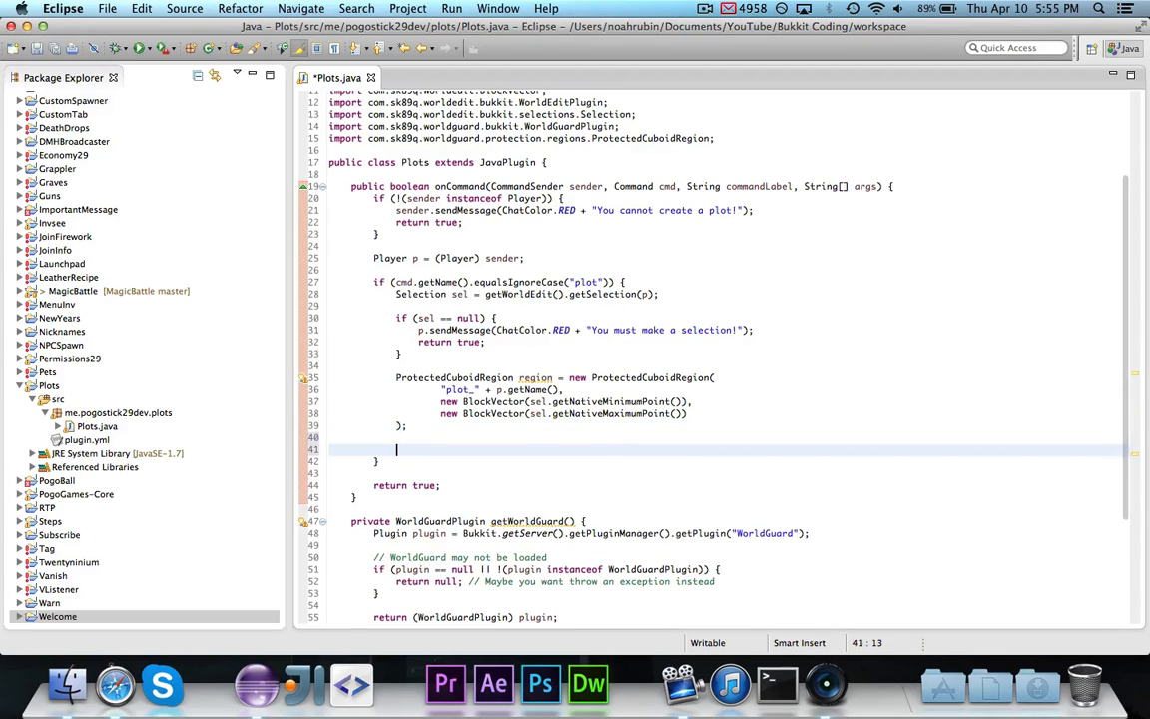
pyautogui.write('DefaultDomain owners = new')
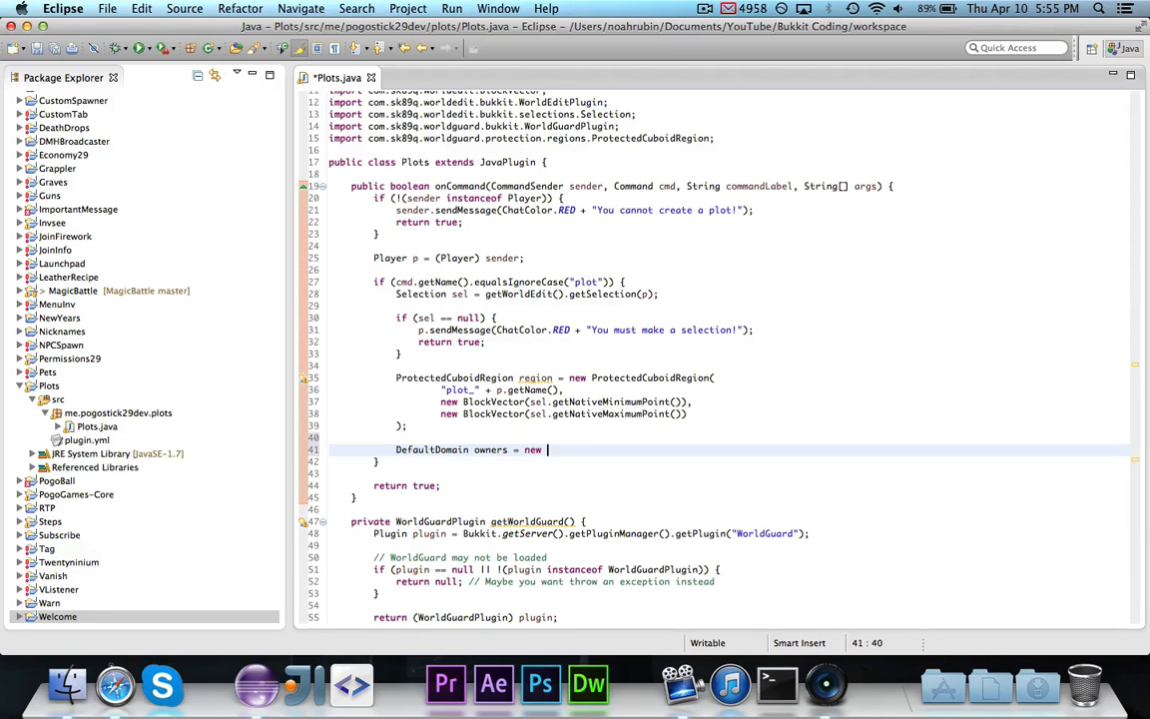
# Create DefaultDomain owners, add the WorldGuard-wrapped player to it, and save
pyautogui.write('DefaultDomain();')
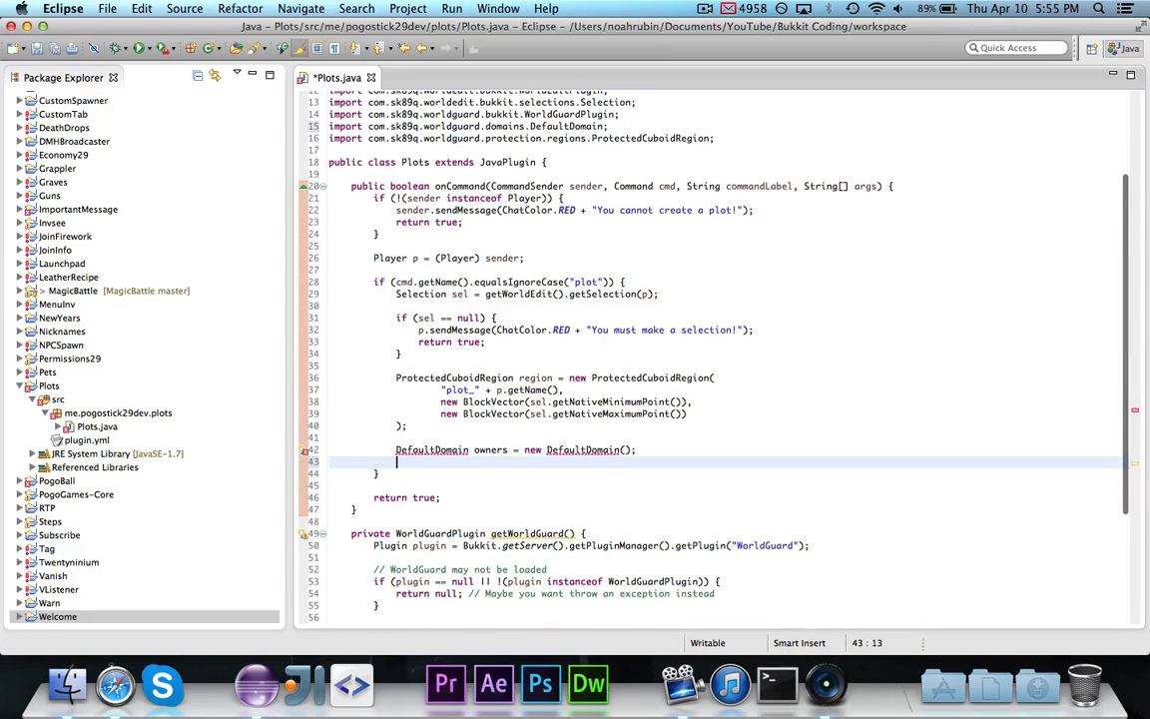
pyautogui.write('owners.')
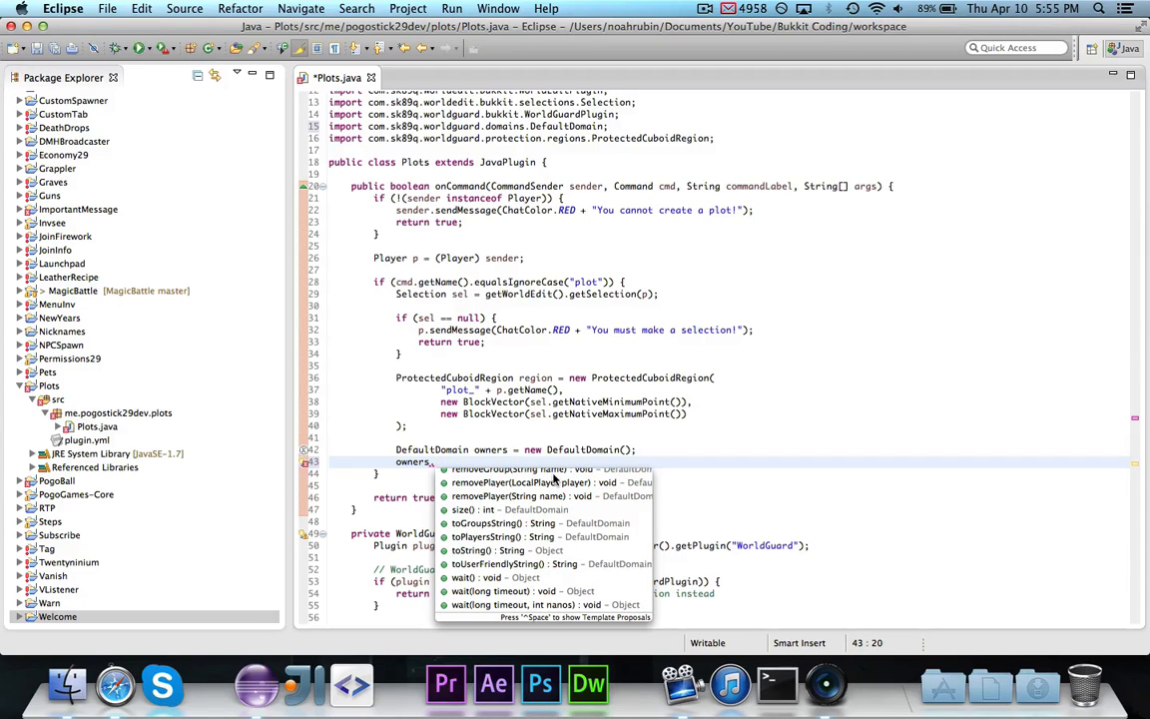
pyautogui.moveTo(544, 542)
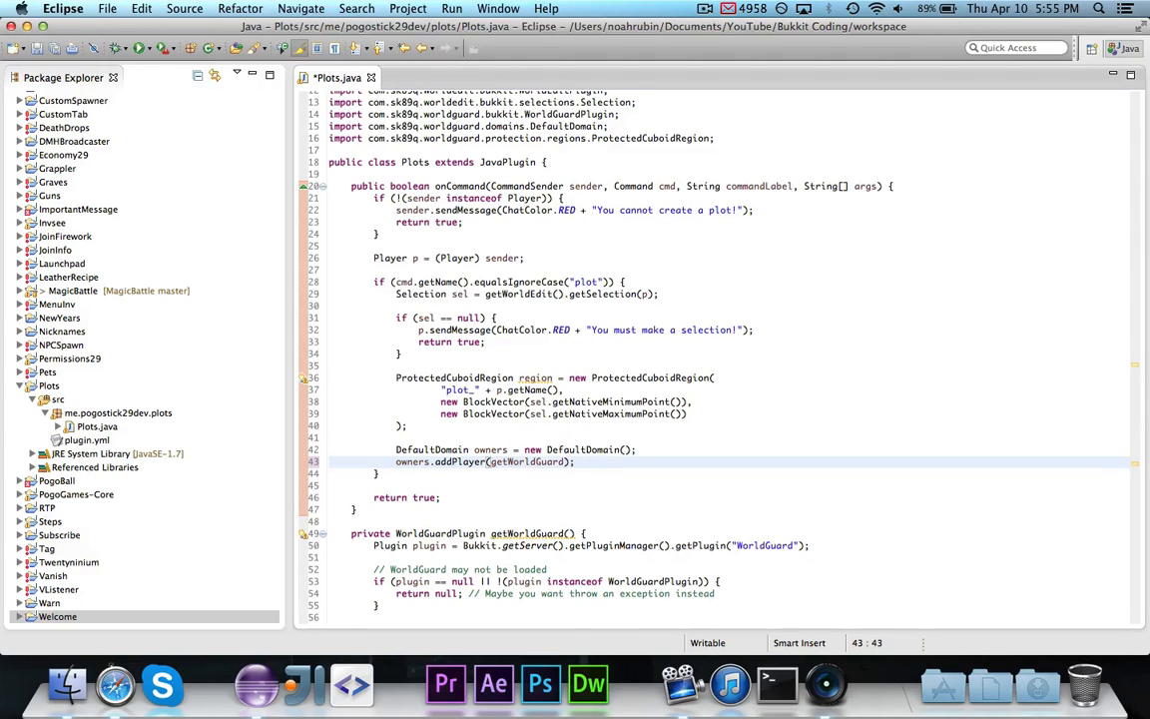
pyautogui.write('.wrapPlayer(p')
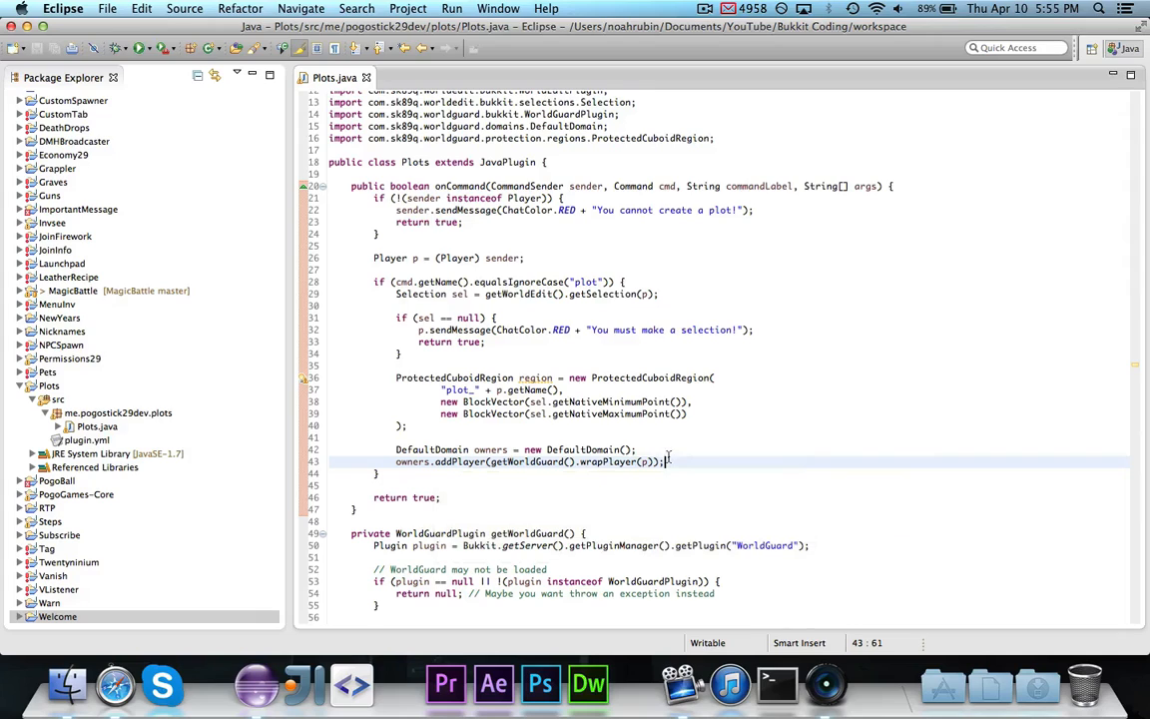
pyautogui.moveTo(717, 460)
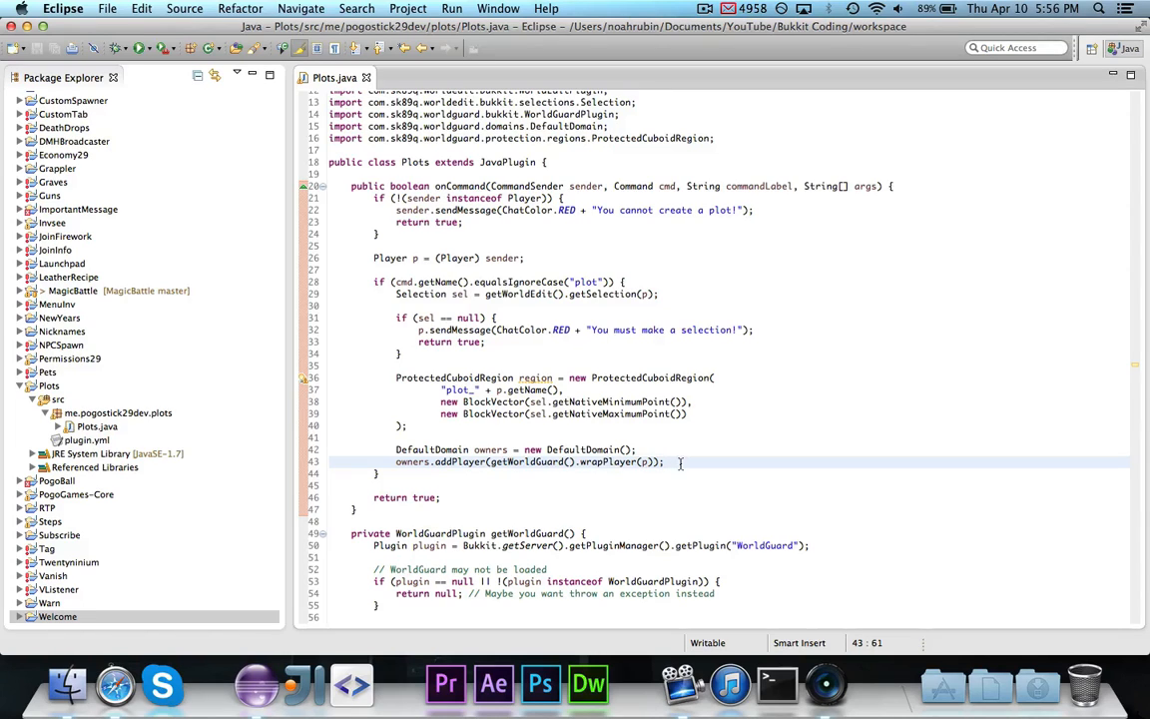
# Set the region's owners and get WorldGuard's region manager for the player's world
pyautogui.write('re')
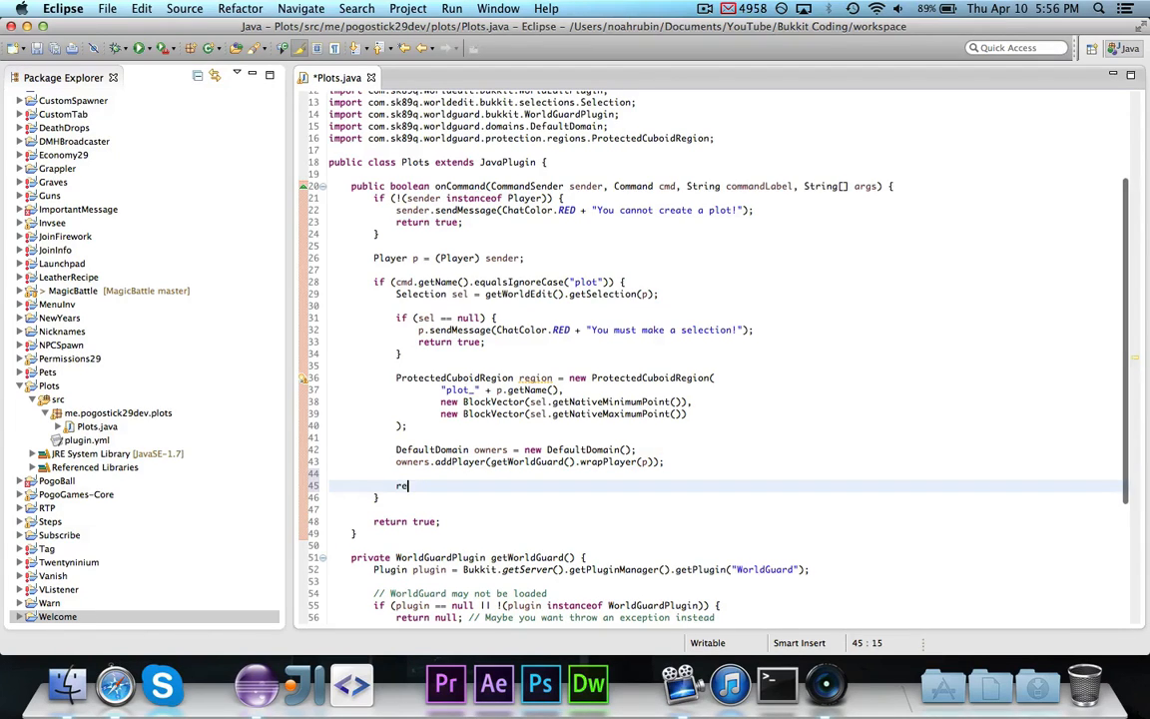
pyautogui.write('region.setOwners(owners);')
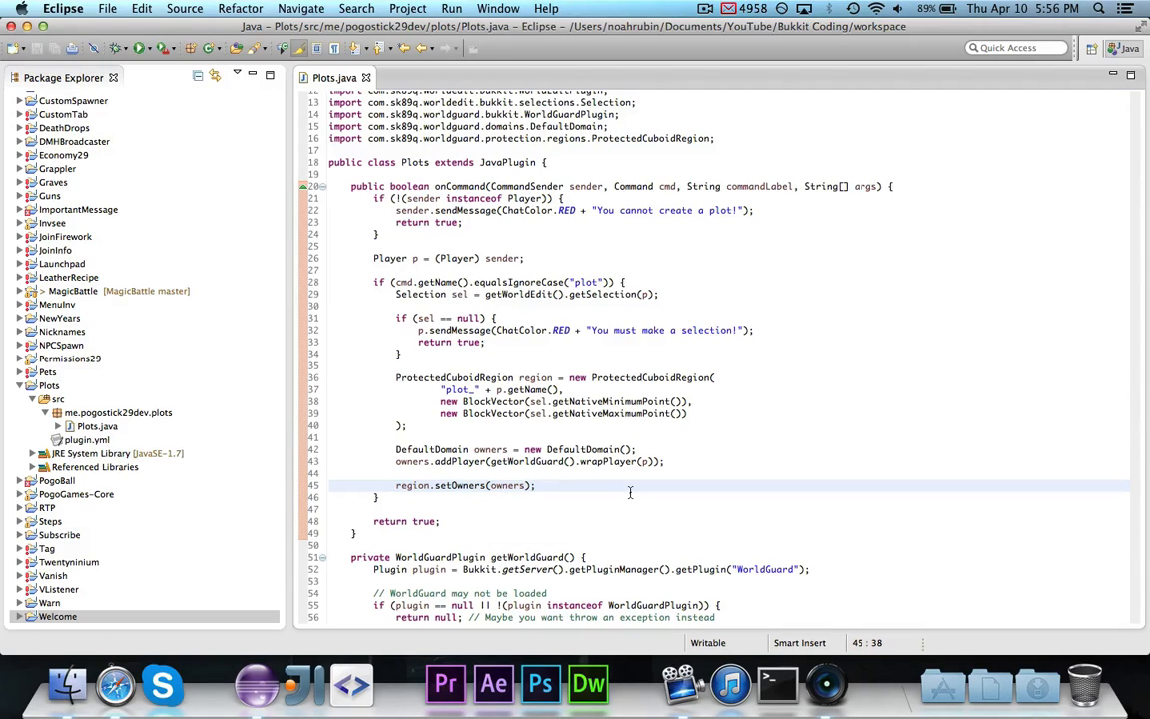
pyautogui.write('get')
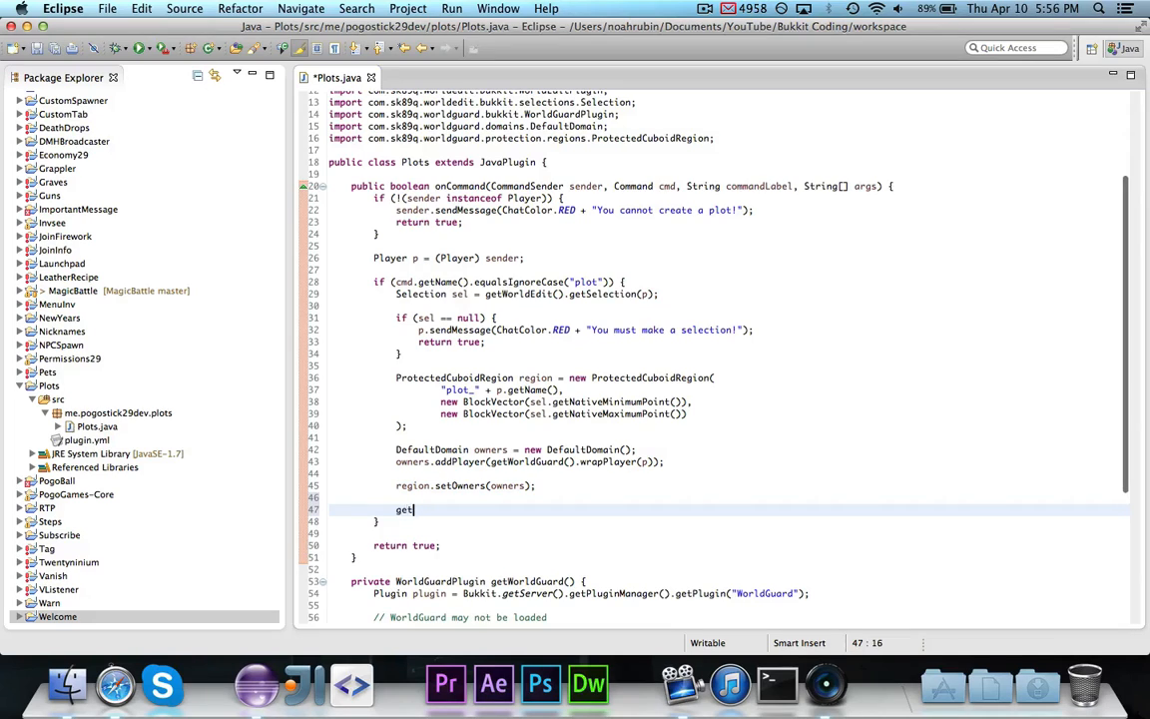
pyautogui.write('WorldGurd')
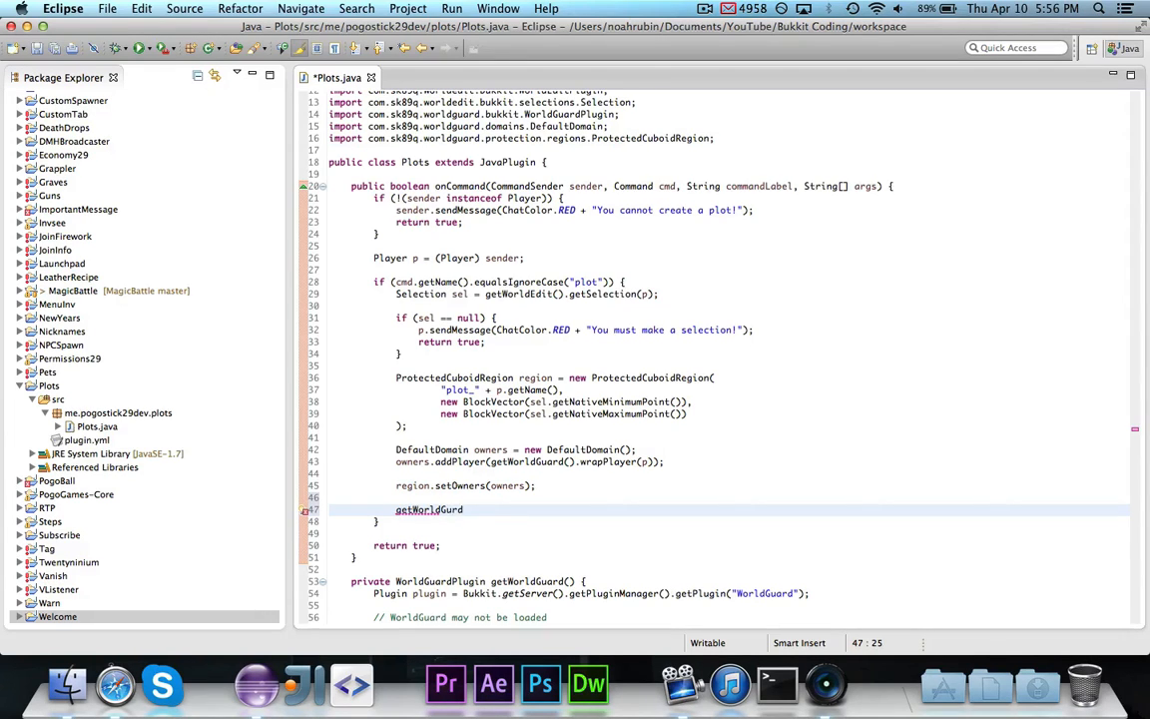
pyautogui.write('().getRegionManager(world')
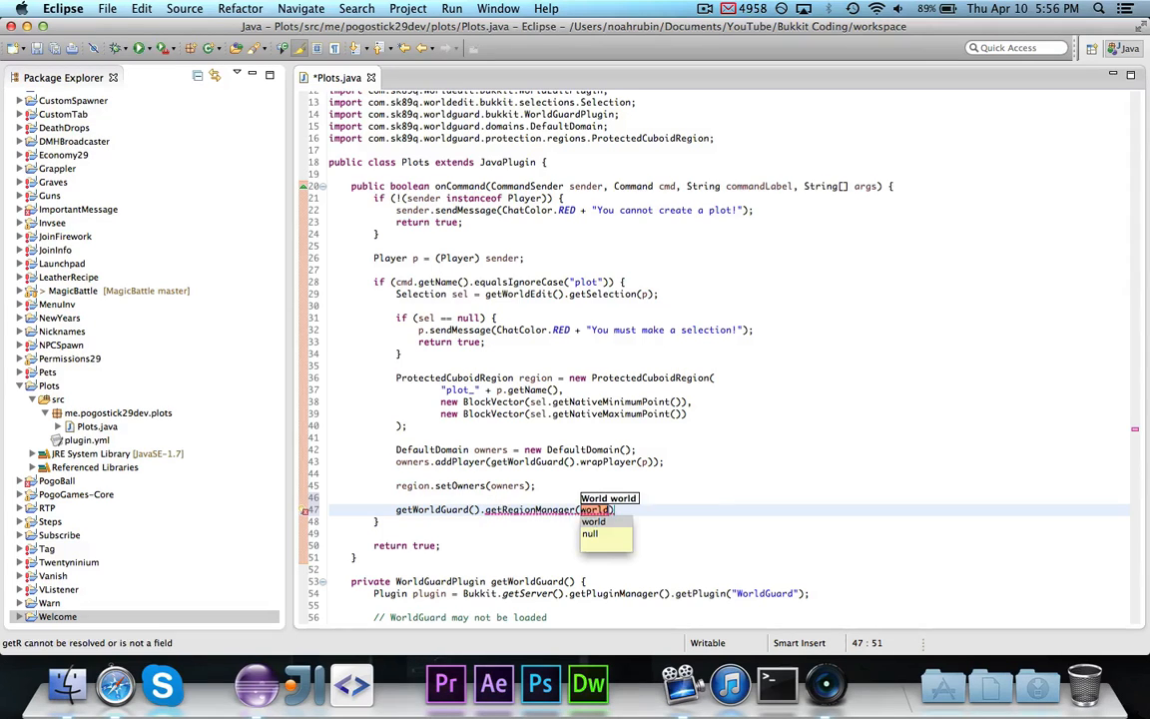
pyautogui.write('p.get')
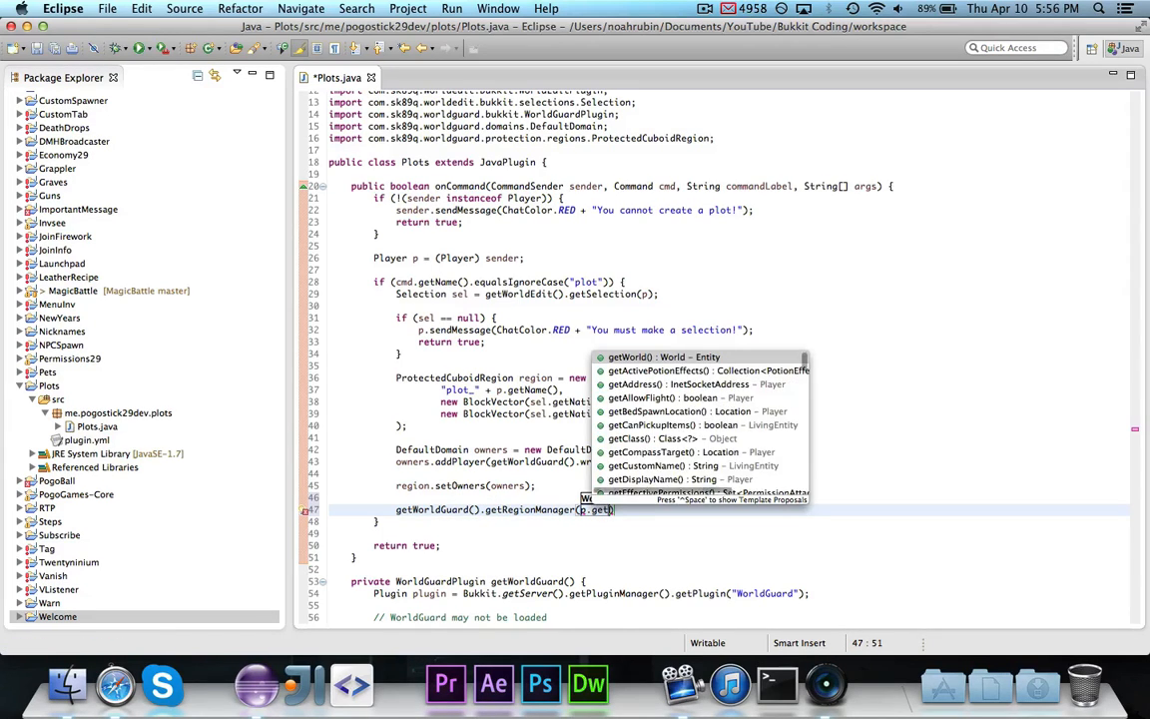
pyautogui.click(661, 357)
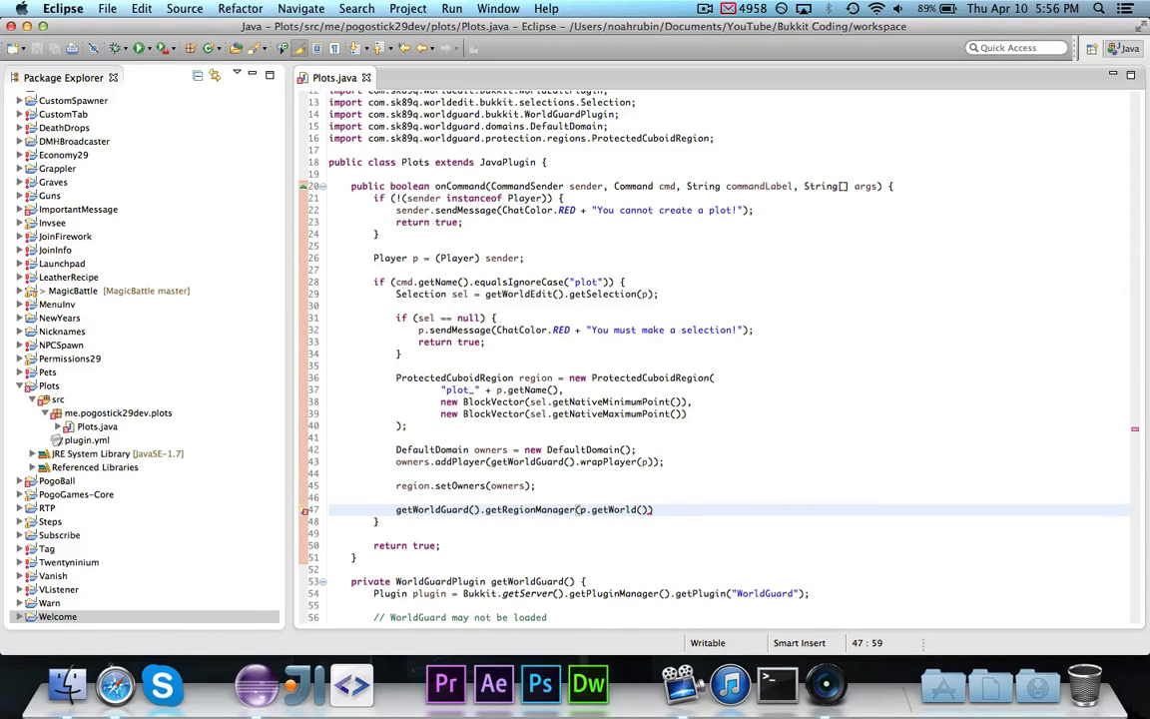
# Add the region to the manager and tell the player 'Created plot with ID' in green
pyautogui.write('.addRegion(region);')
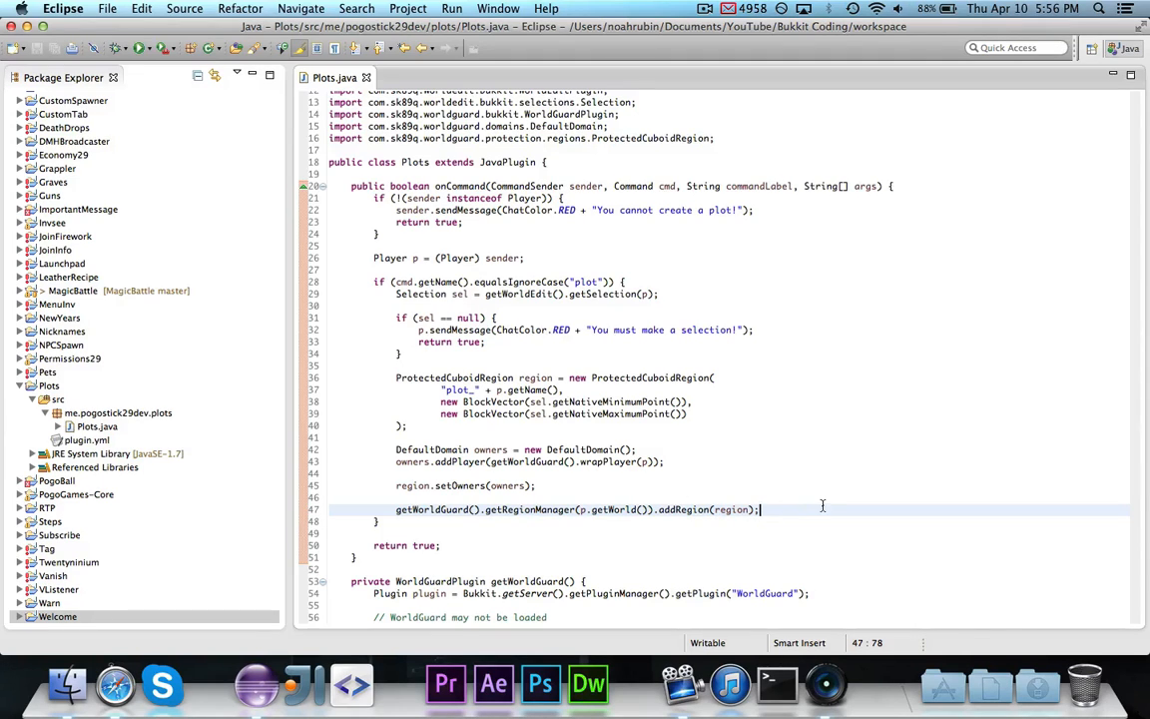
pyautogui.write('p.sendMessage(ChatCo);')
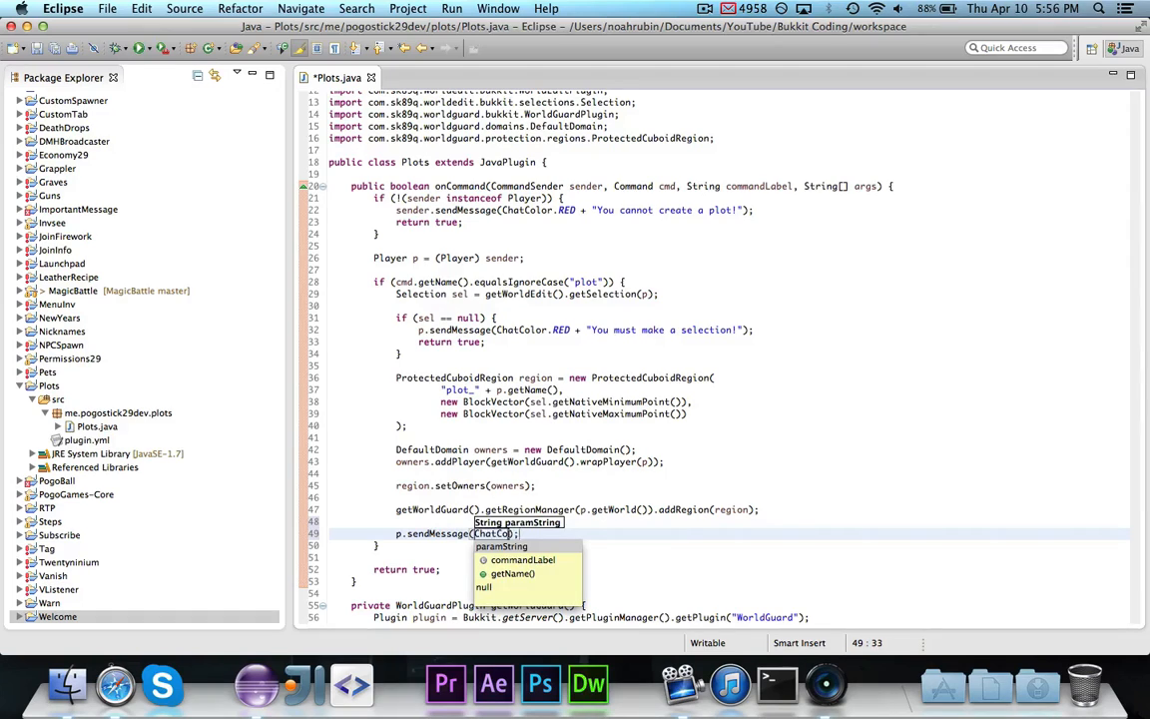
pyautogui.write('.GREEN +')
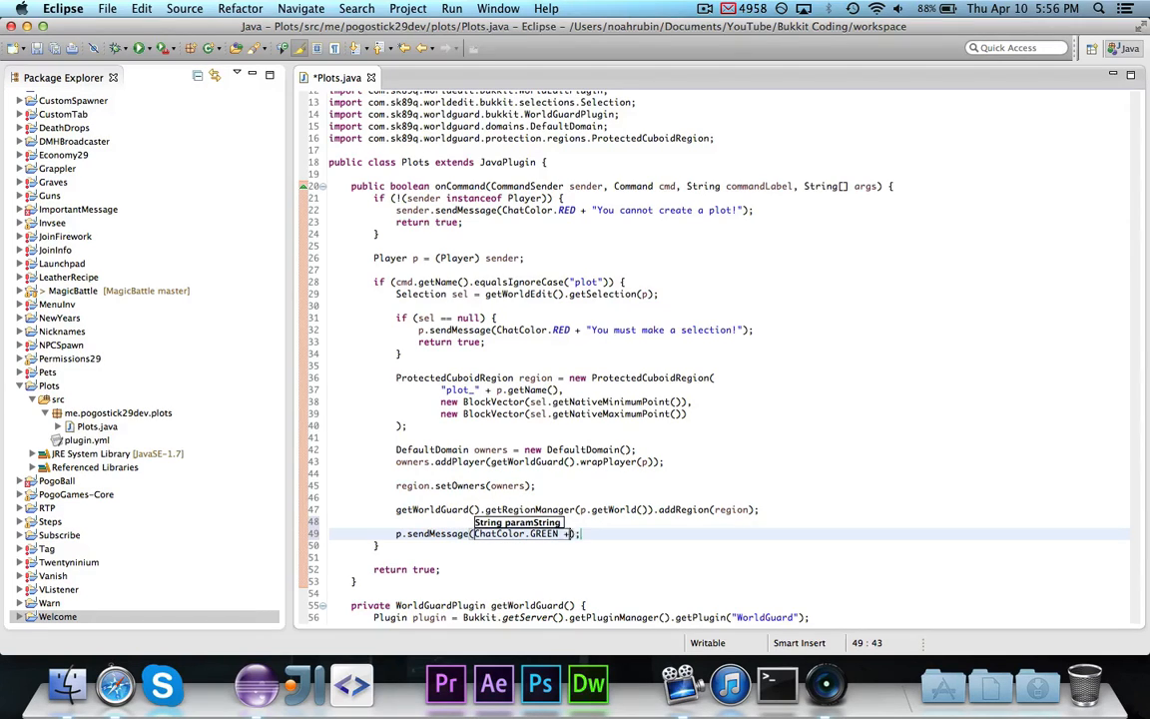
pyautogui.write('"Created "')
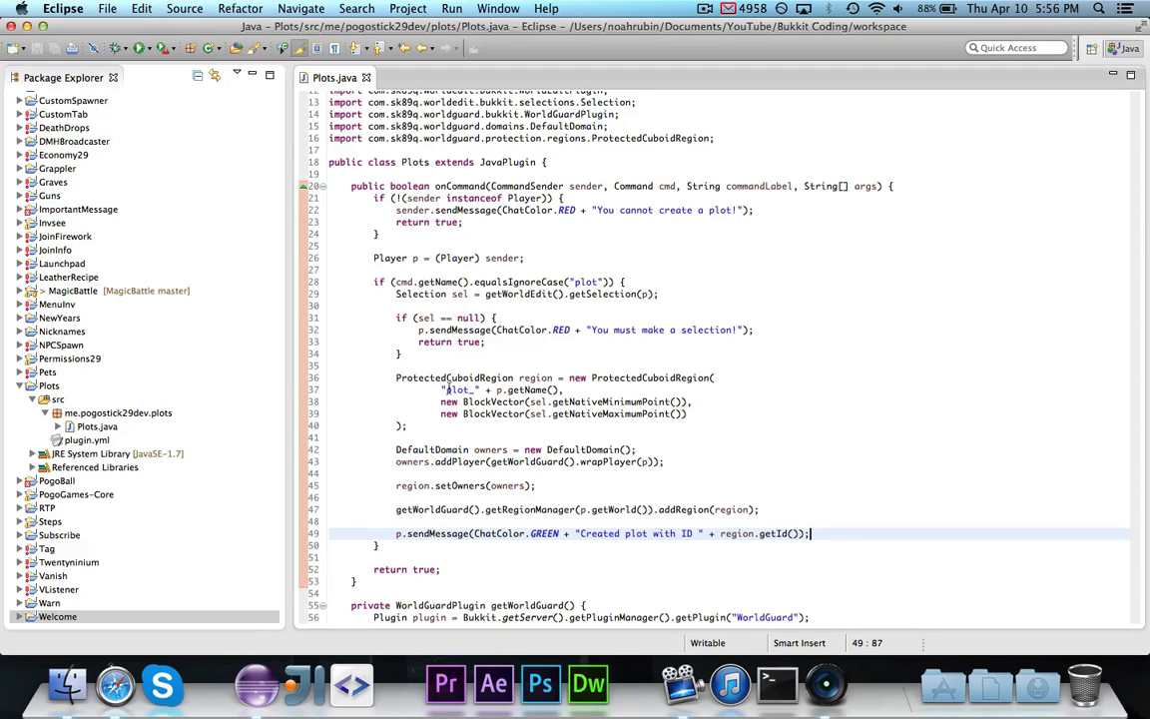
pyautogui.scroll(-3)
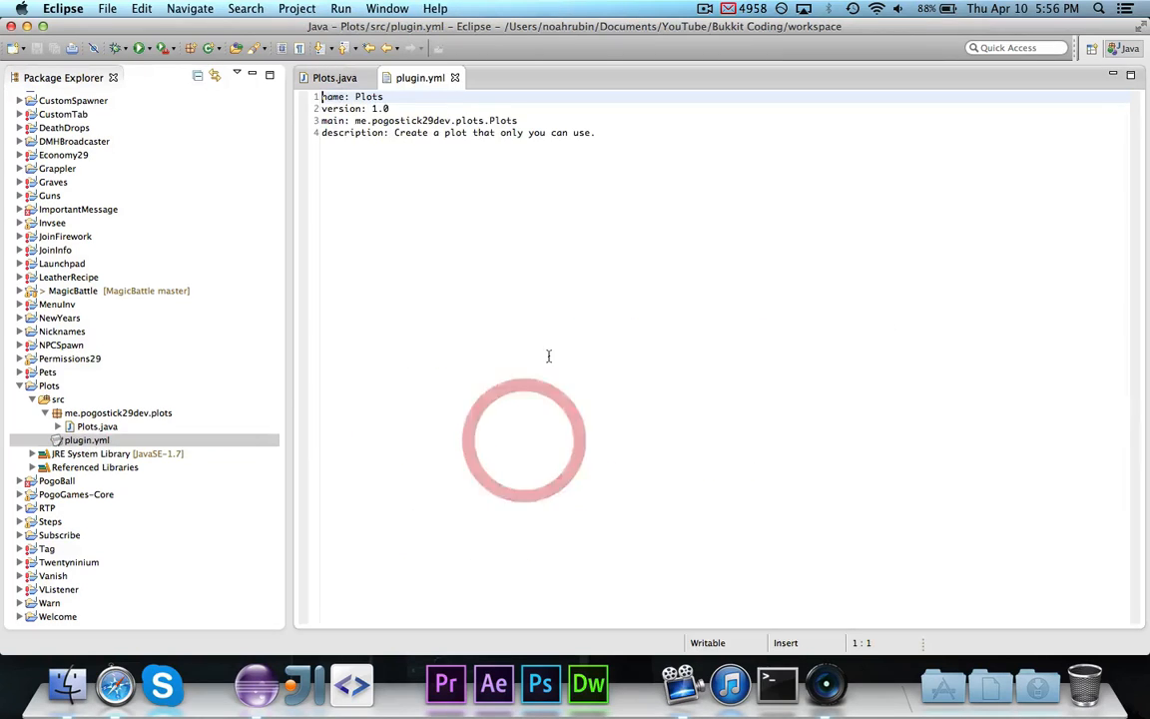
# Add a plot command to plugin.yml with usage /<command> and description 'Claim a plot from a WE selection.'
pyautogui.write('commands:')
pyautogui.write('plot:')
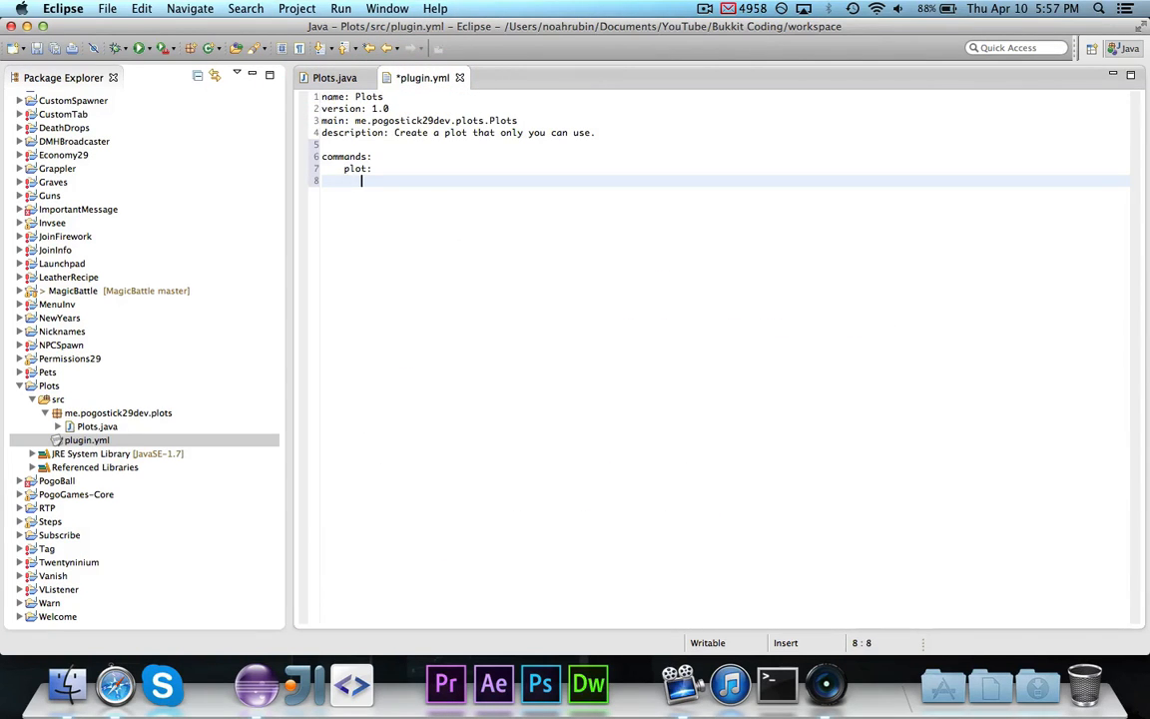
pyautogui.write('u')
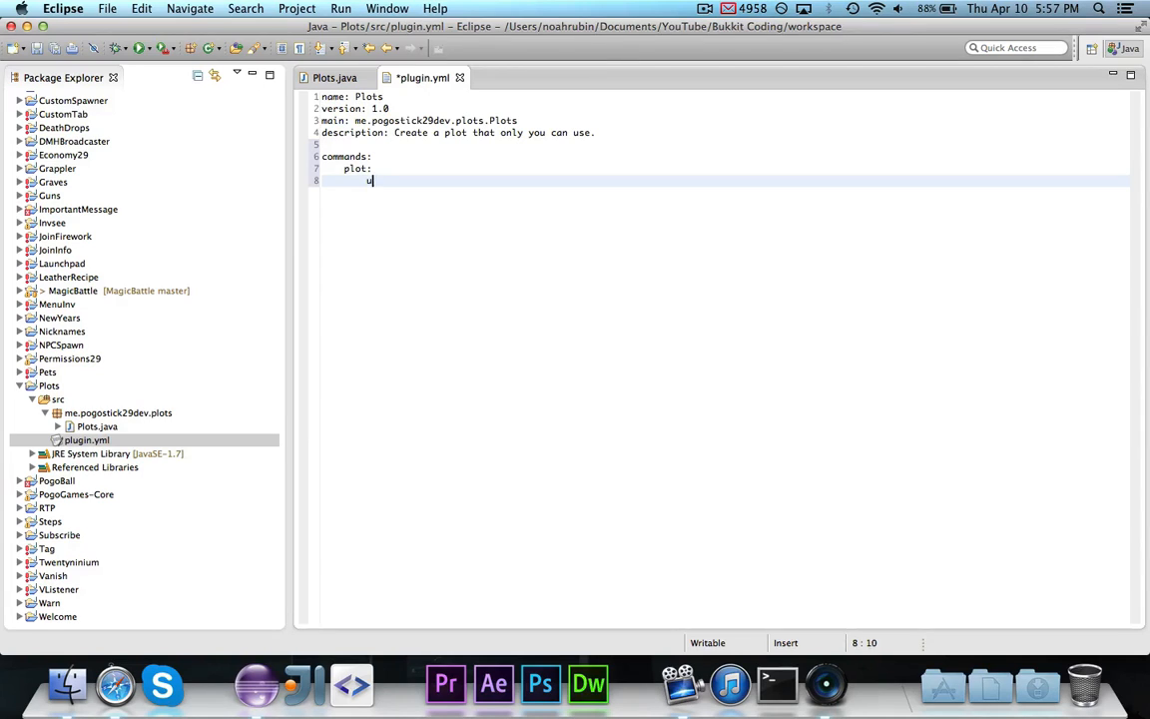
pyautogui.write('sage: <')
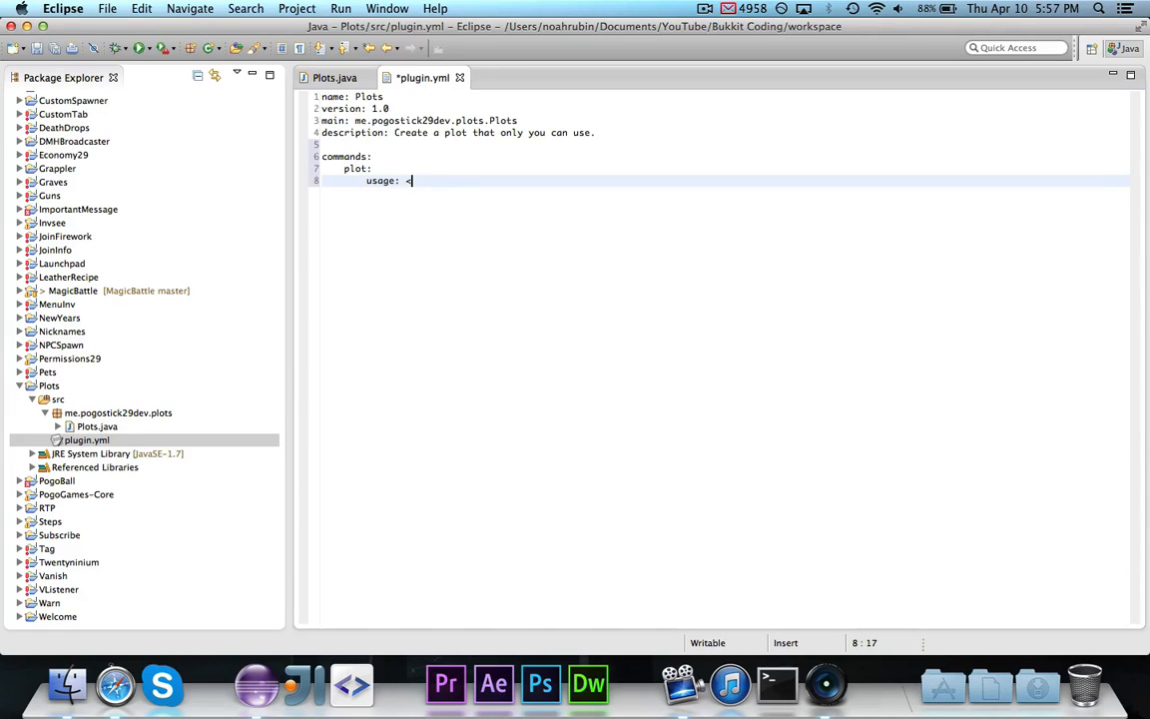
pyautogui.write('/<command>')
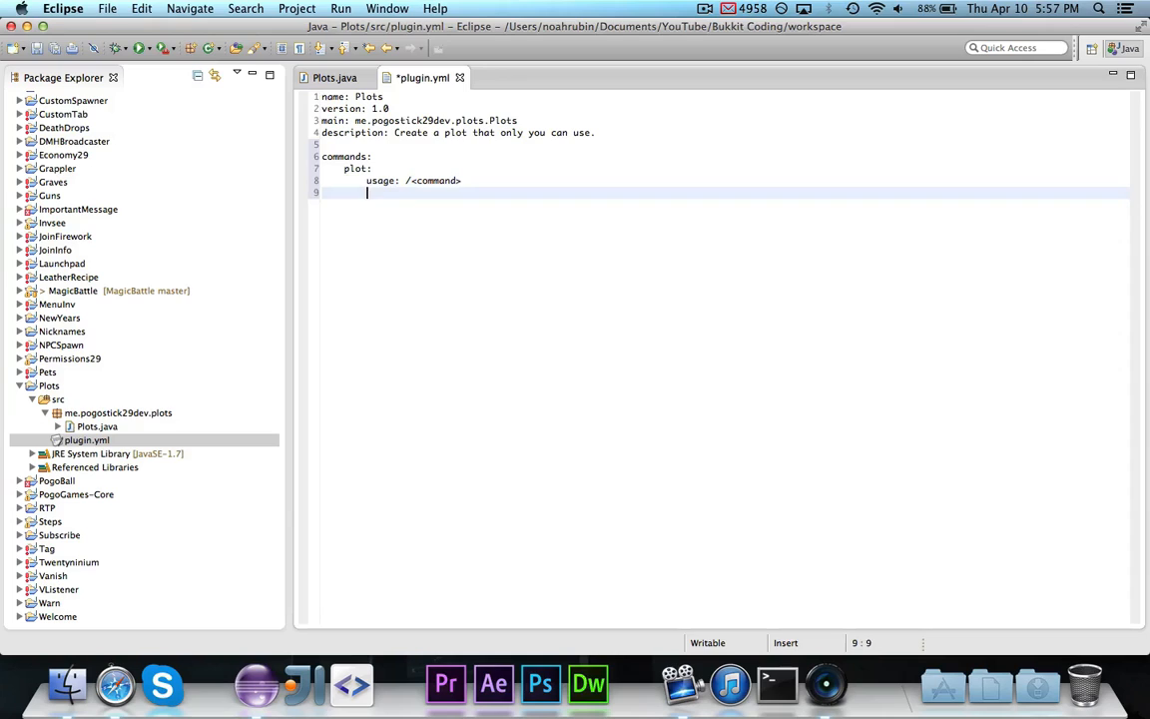
pyautogui.write('description:')
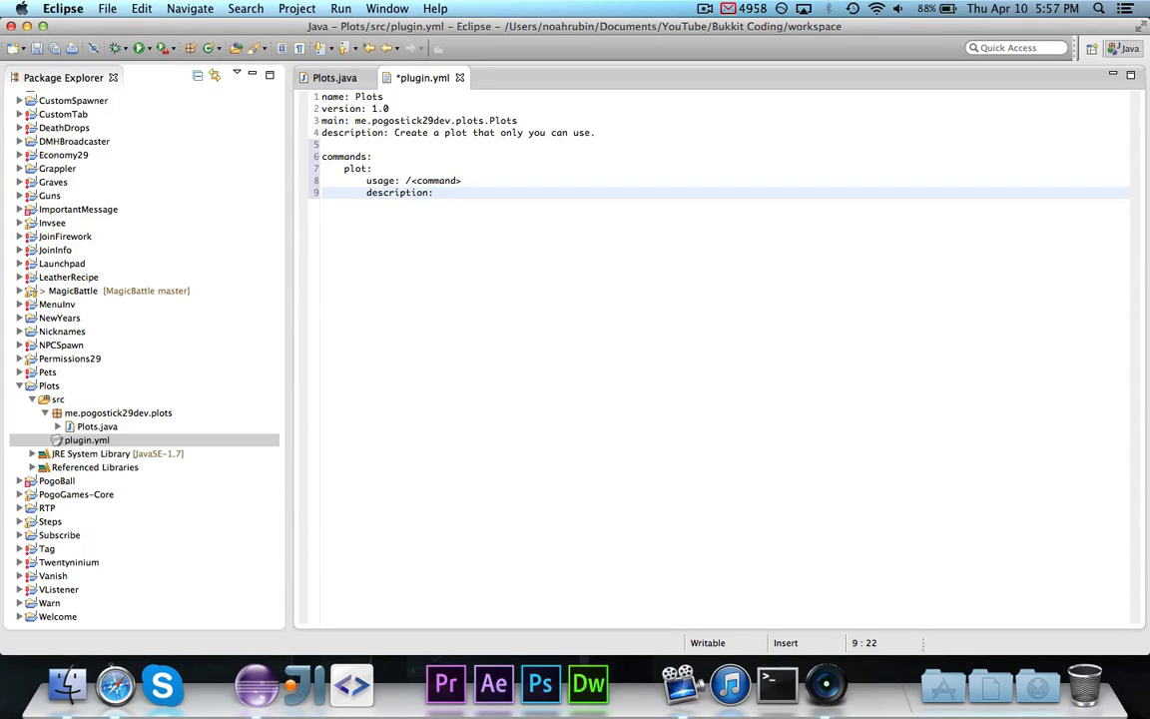
pyautogui.write('Claim a plot from a WE')
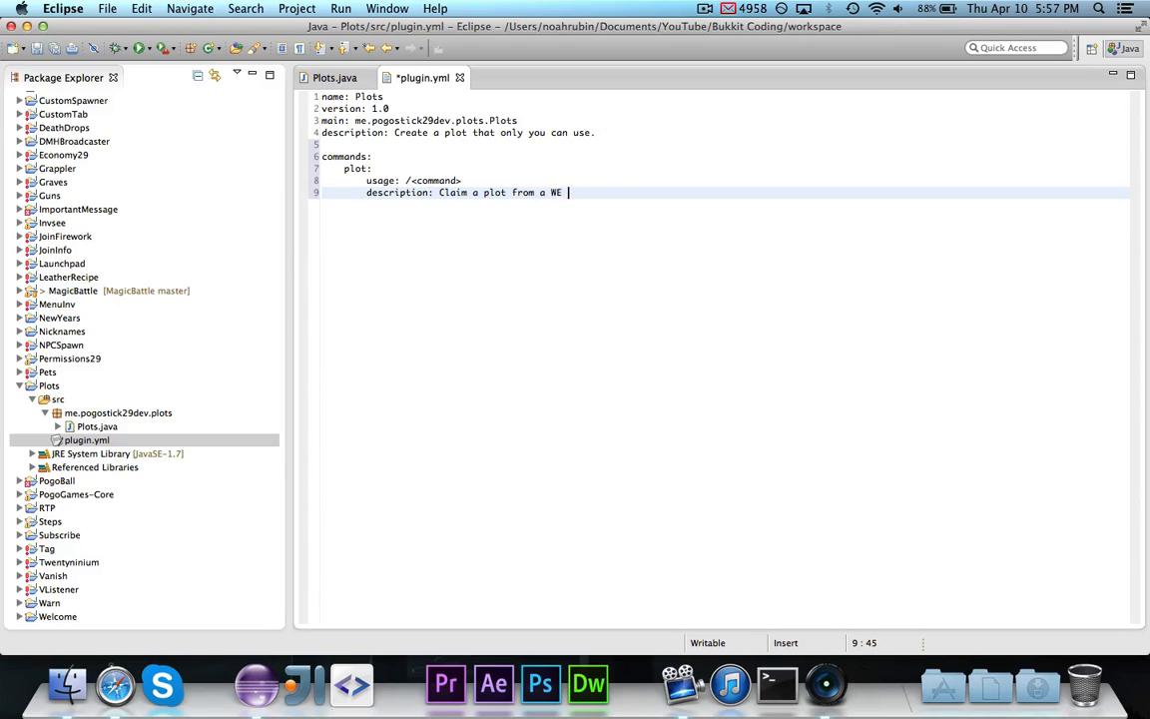
pyautogui.write('selection.')
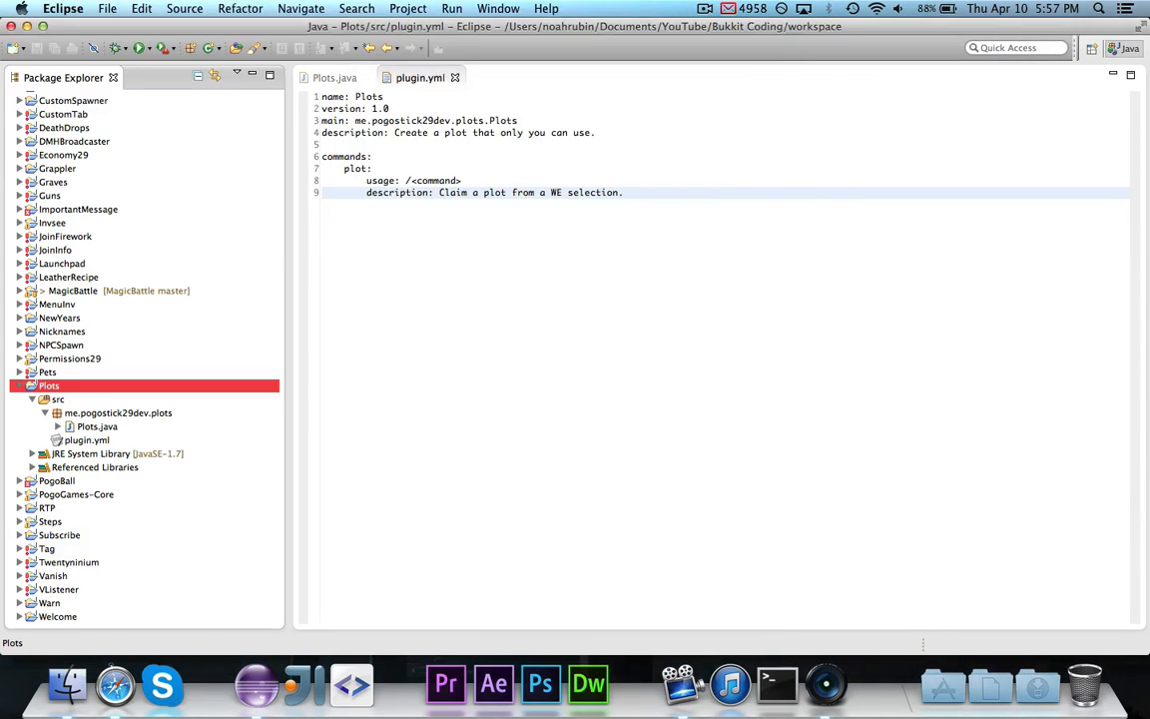
# Add WorldGuard alongside WorldEdit in the plugin.yml depend list
pyautogui.click(777, 685)
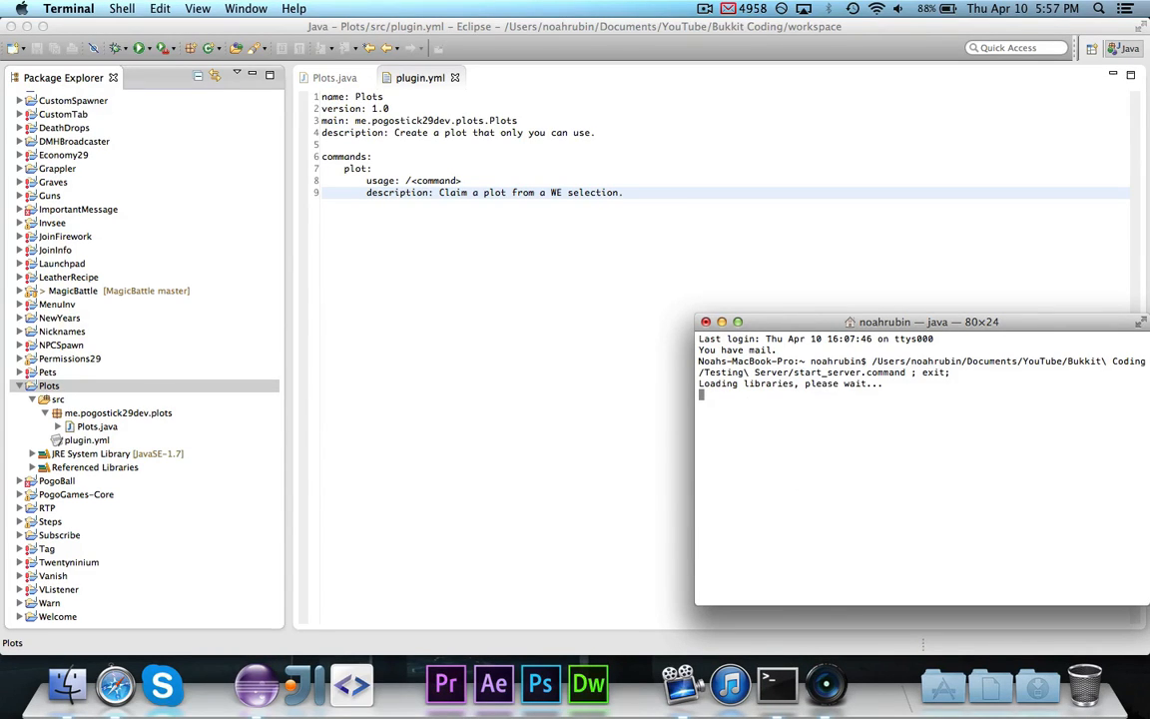
pyautogui.click(599, 131)
pyautogui.write('depend: [WorldEdit')
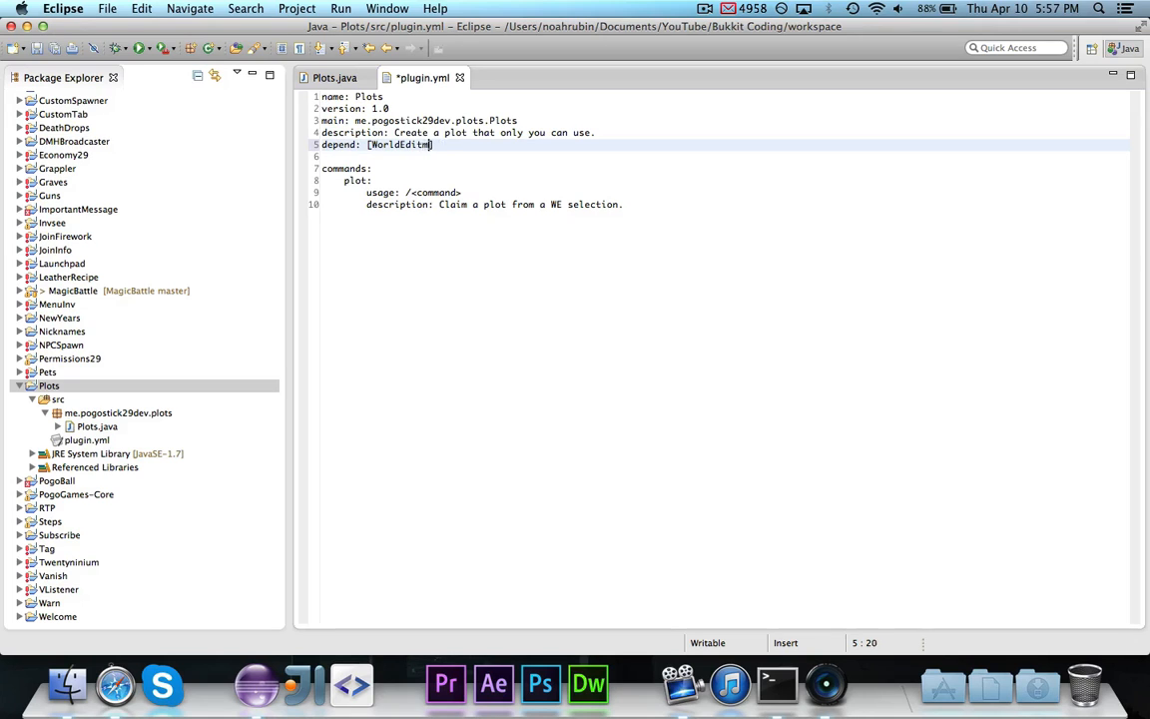
pyautogui.write(', WorldGuard')
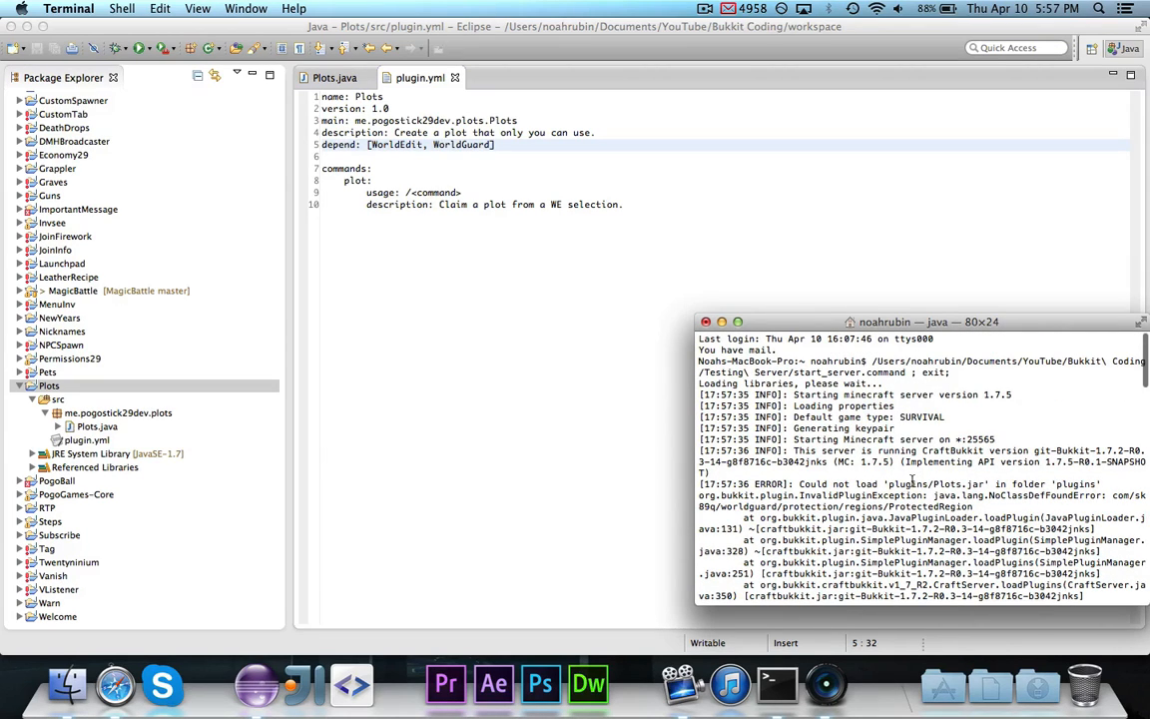
# Re-export the updated Plots plugin jar and start the Minecraft launcher
pyautogui.rightClick(48, 385)
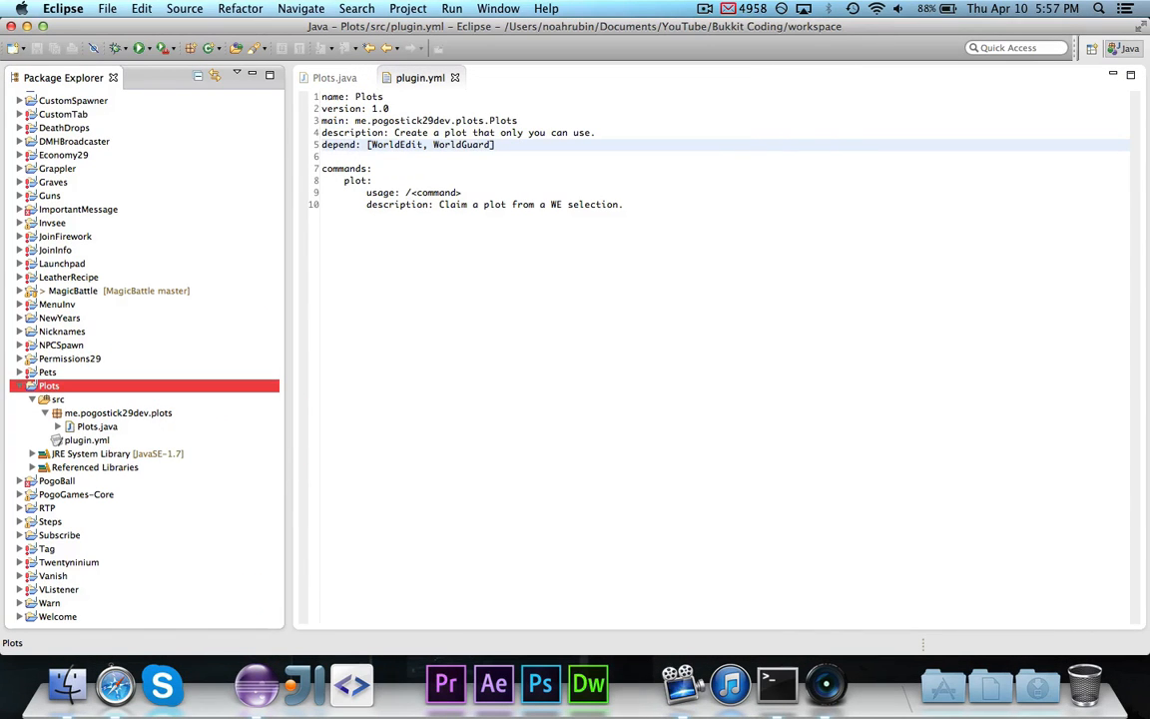
pyautogui.click(777, 684)
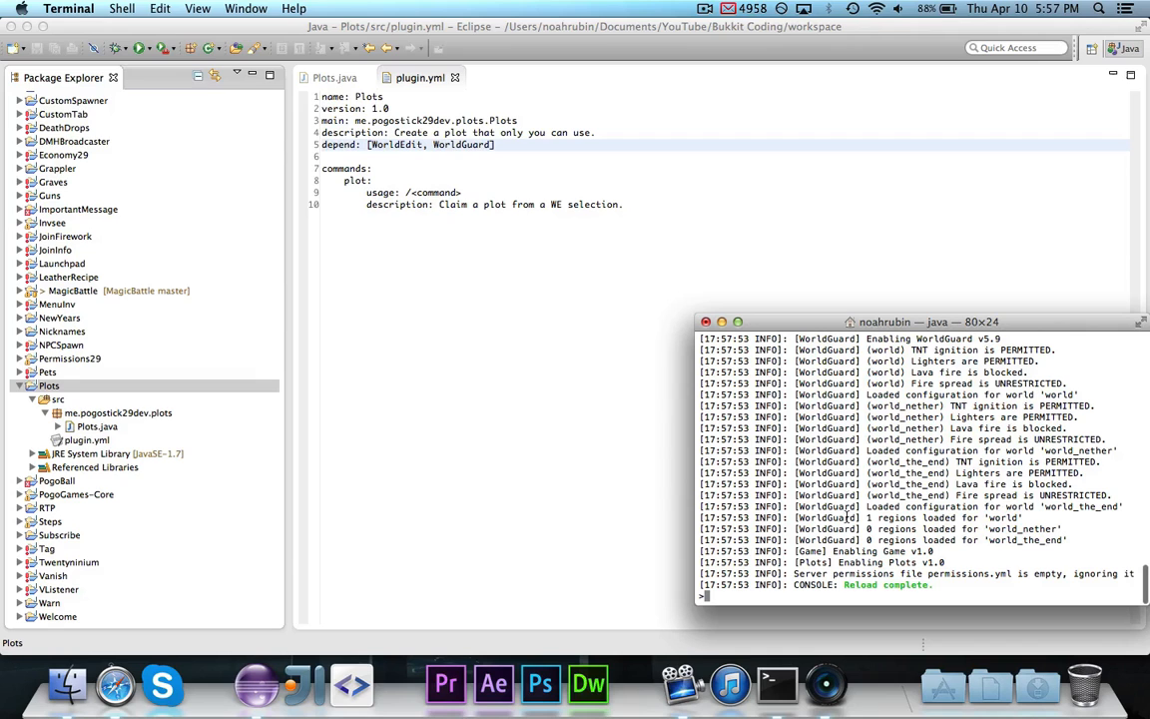
pyautogui.click(941, 683)
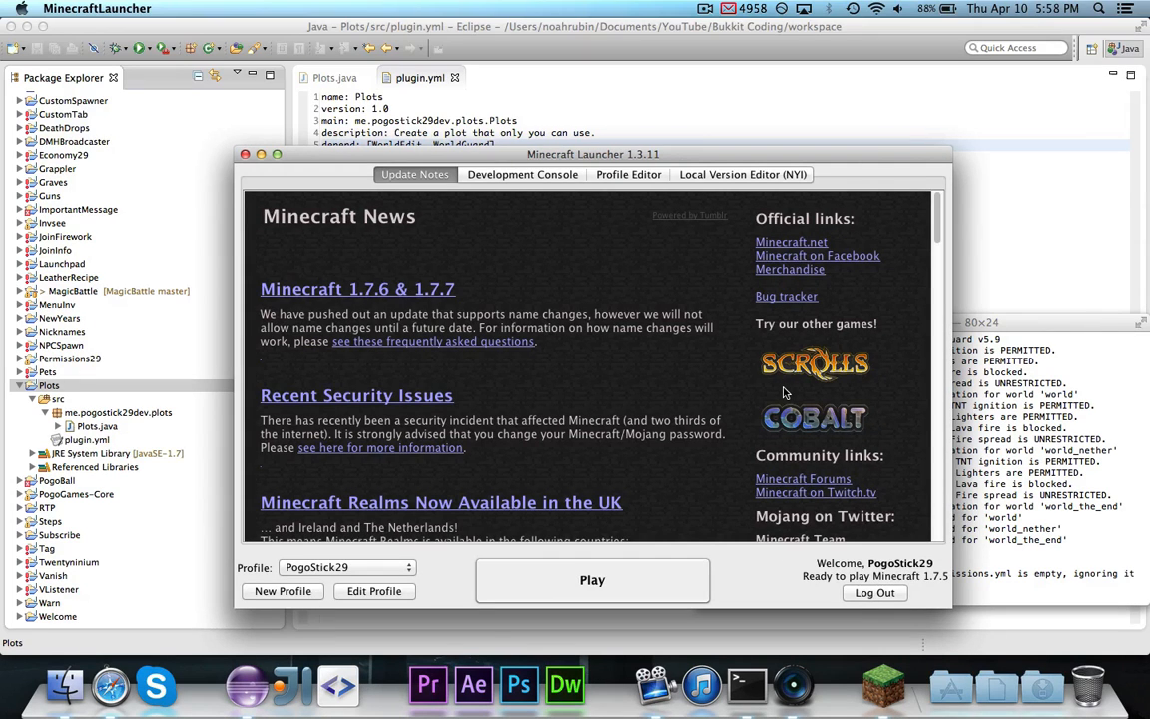
pyautogui.moveTo(373, 299)
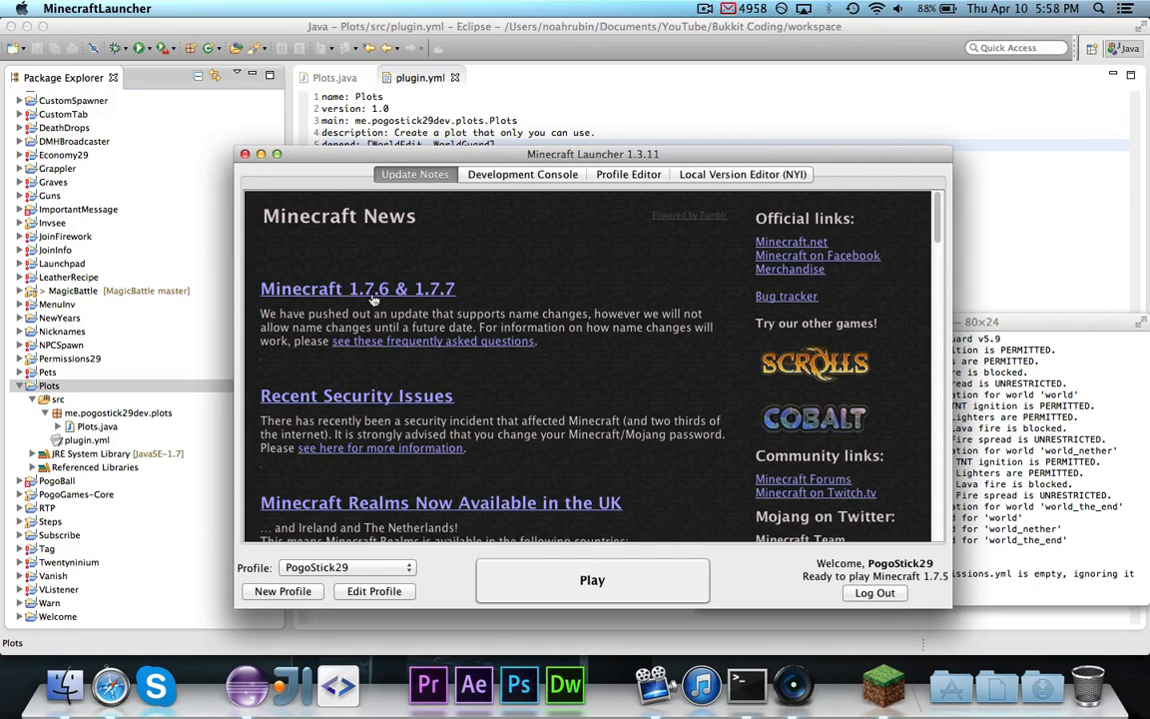
pyautogui.moveTo(504, 299)
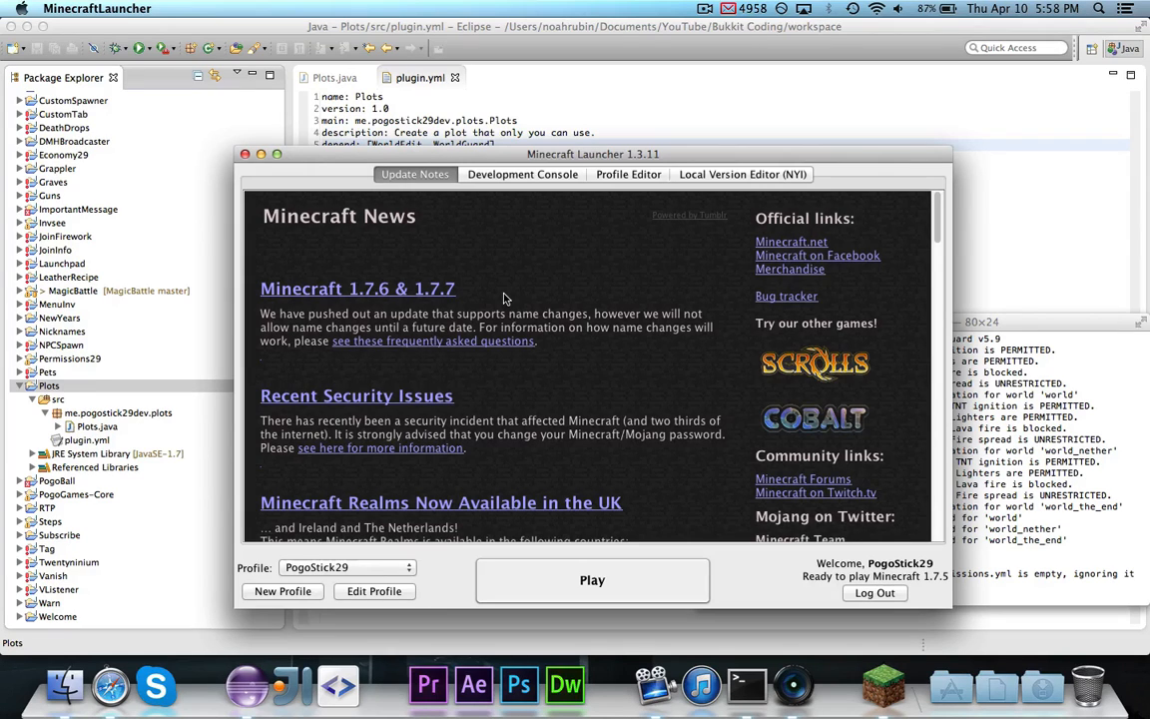
# Review the existing profile's settings without changing them, then launch Minecraft 1.7.5
pyautogui.click(374, 590)
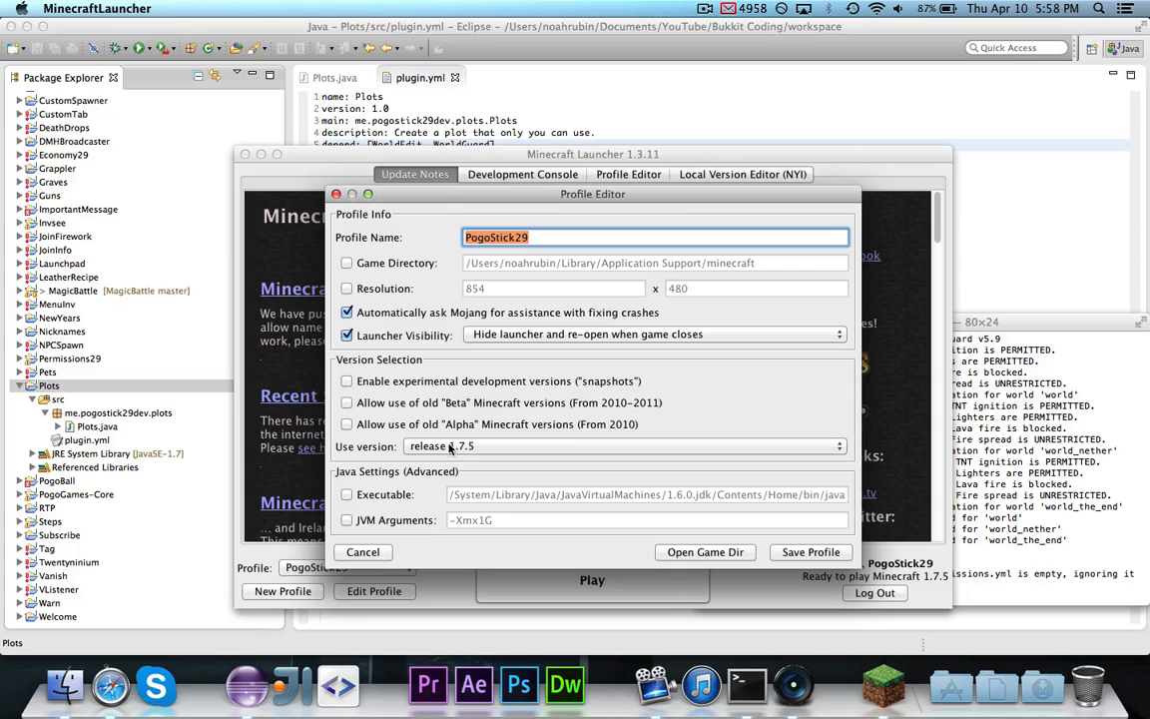
pyautogui.moveTo(558, 497)
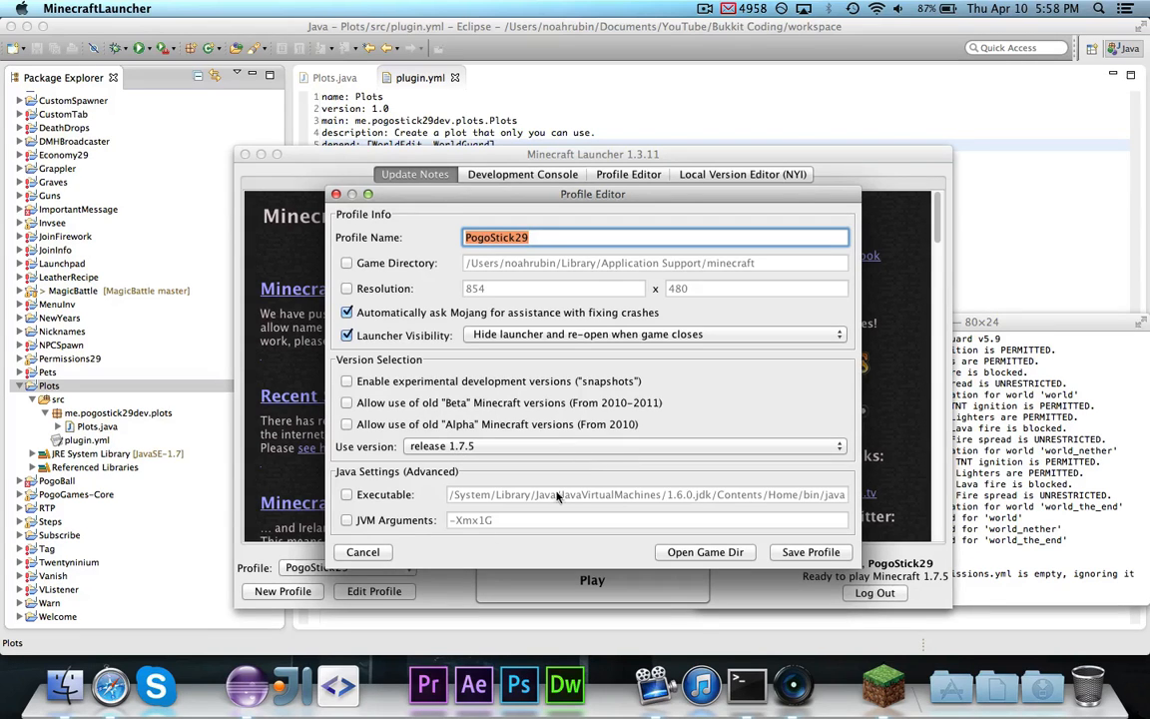
pyautogui.click(362, 552)
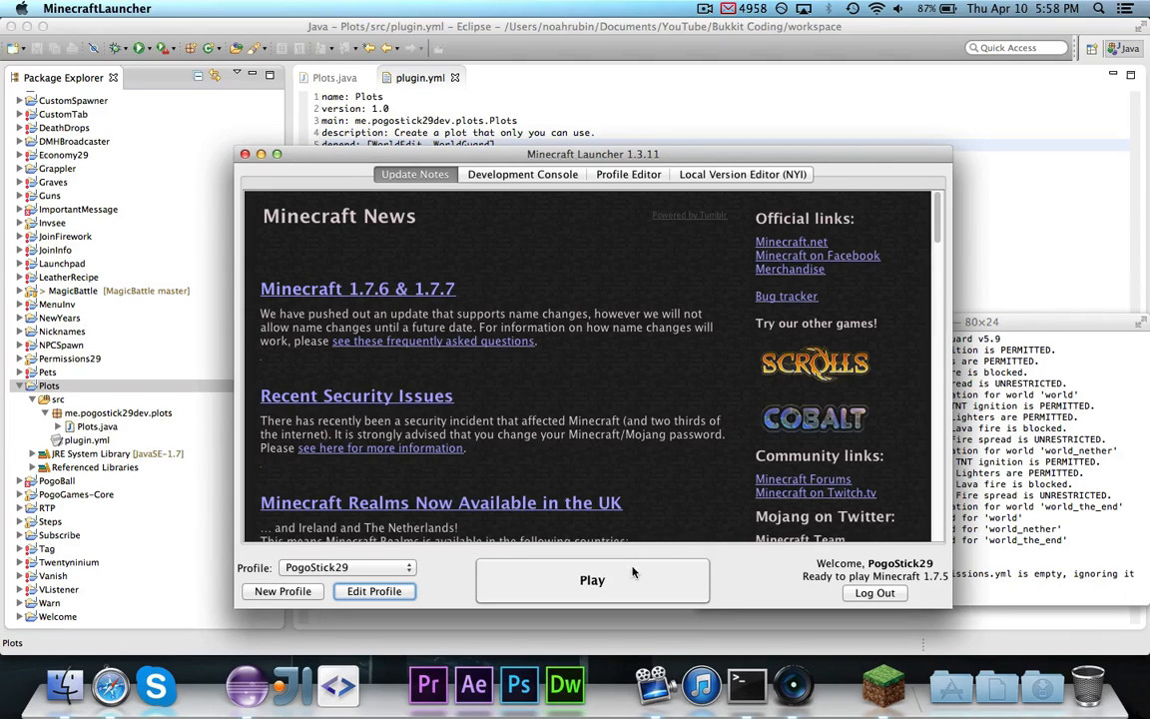
pyautogui.click(592, 580)
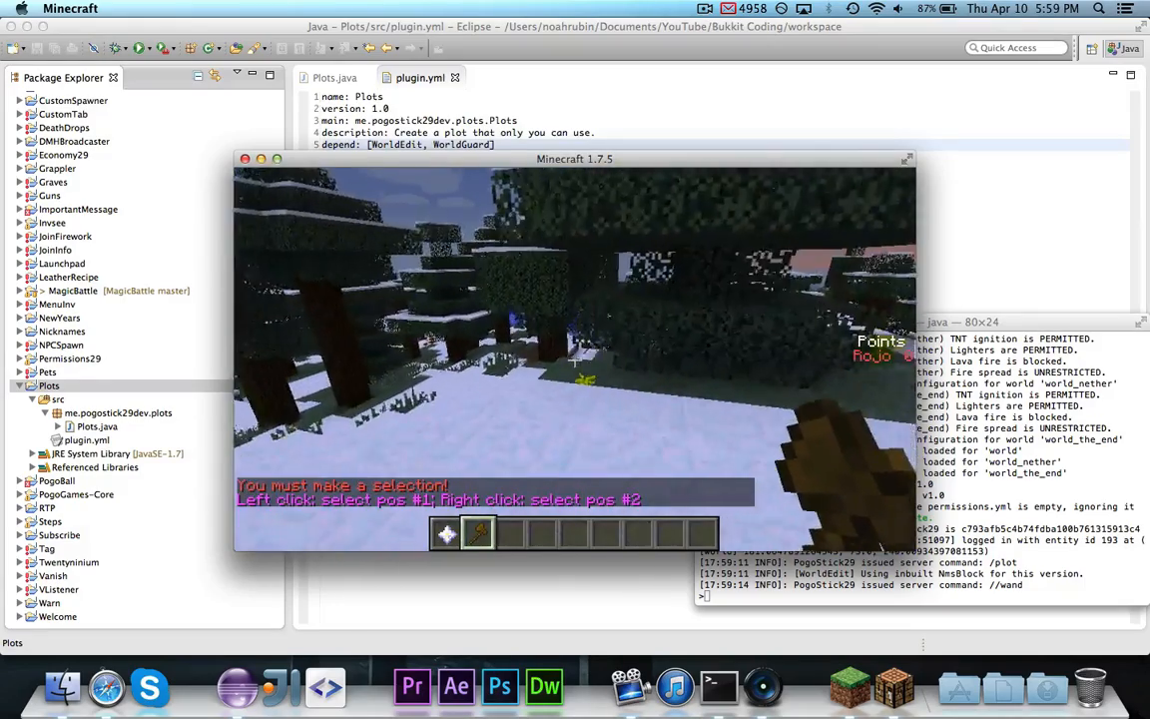
# Leave Minecraft and bring up the Plots.java source in Eclipse
pyautogui.press('e')
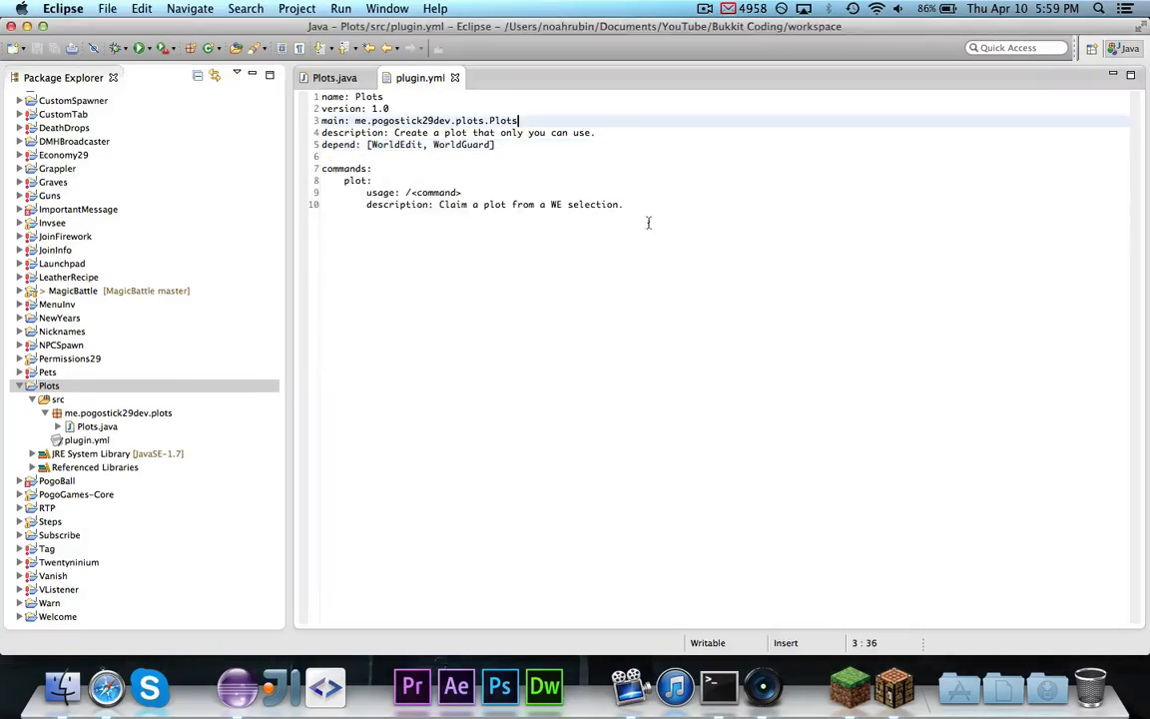
pyautogui.click(334, 77)
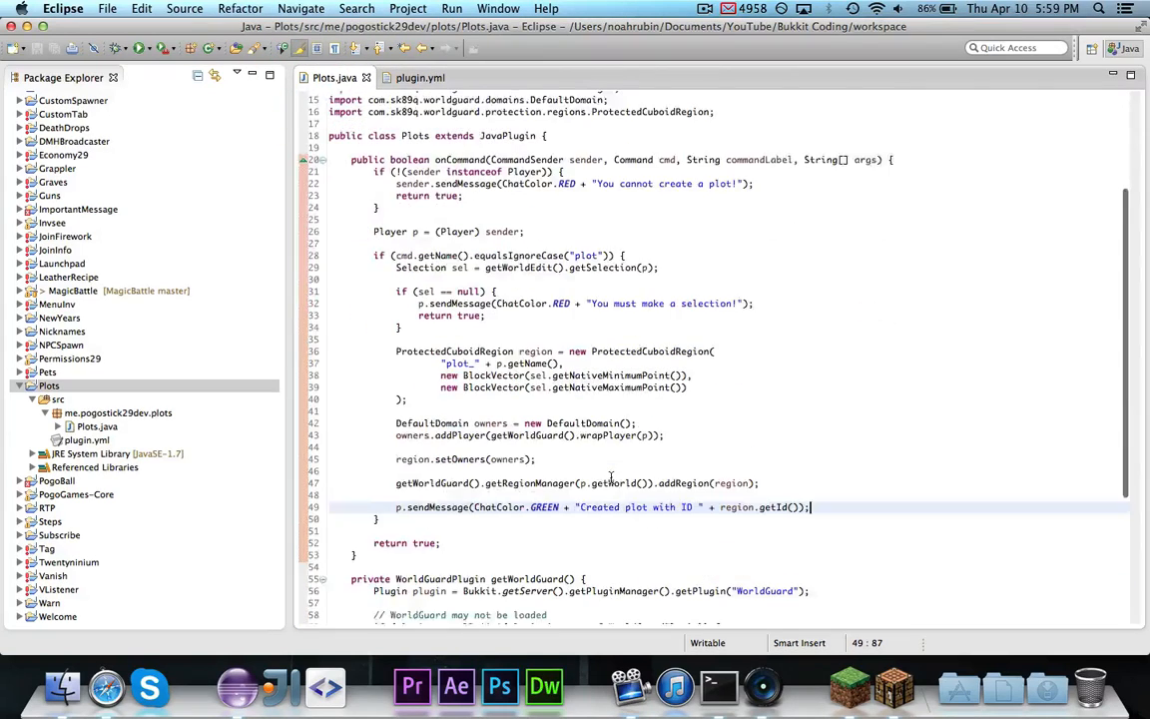